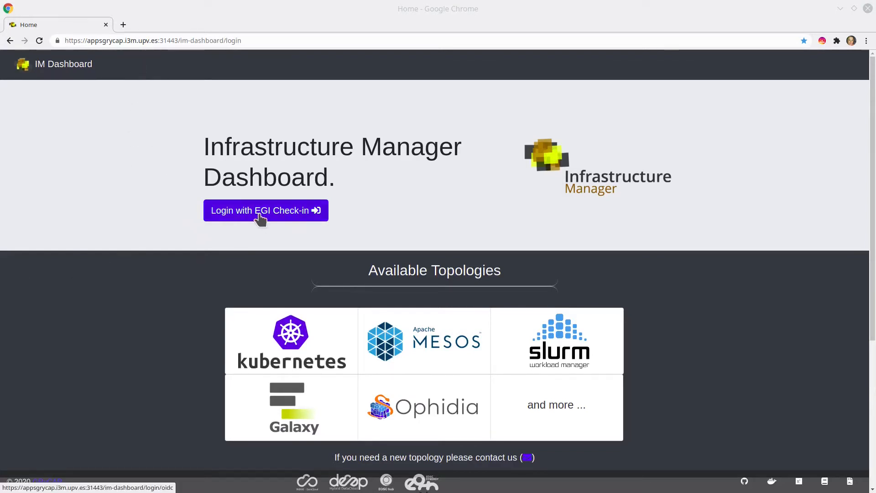
Start 'Login with EGI Check-in' from the IM Dashboard home page.
click(262, 210)
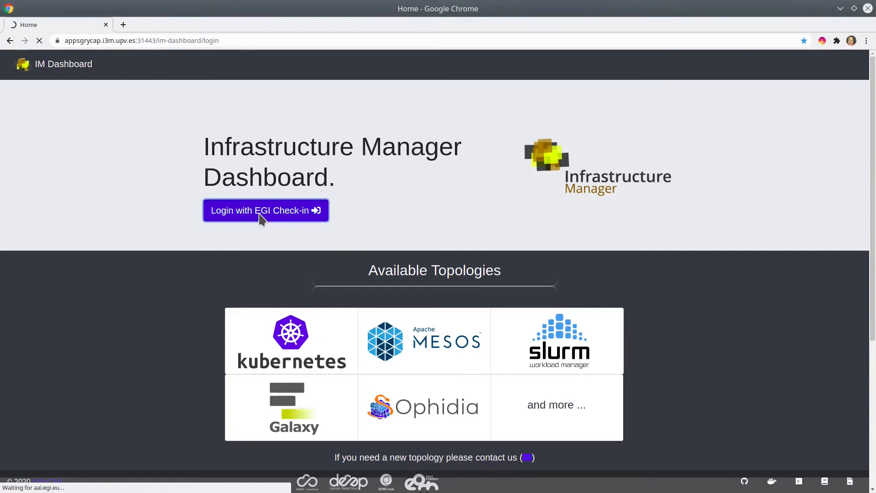
click(265, 210)
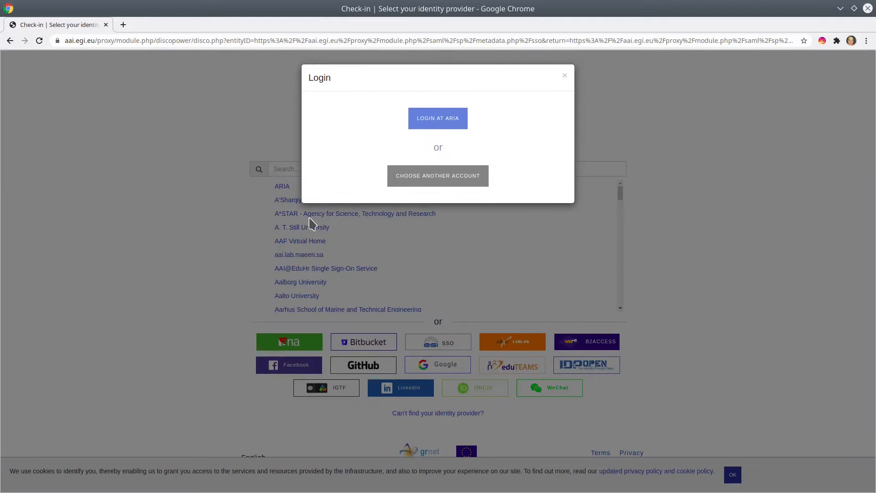
mouse_move(336, 410)
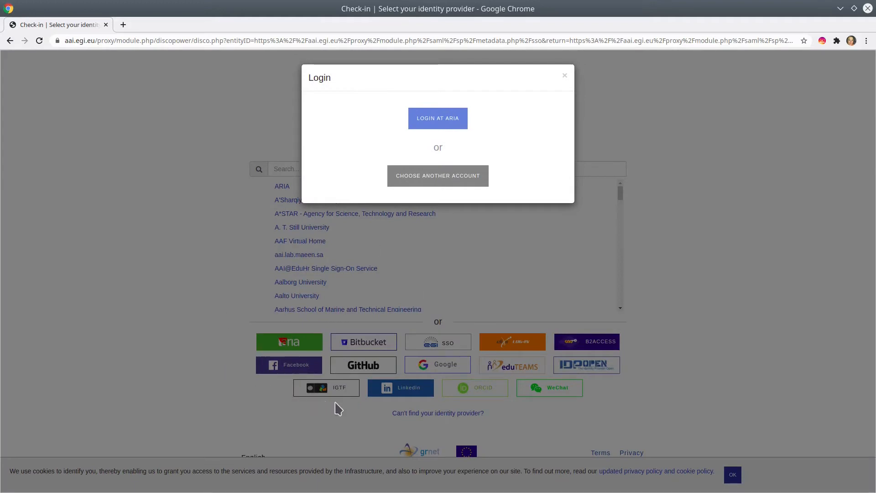
mouse_move(554, 311)
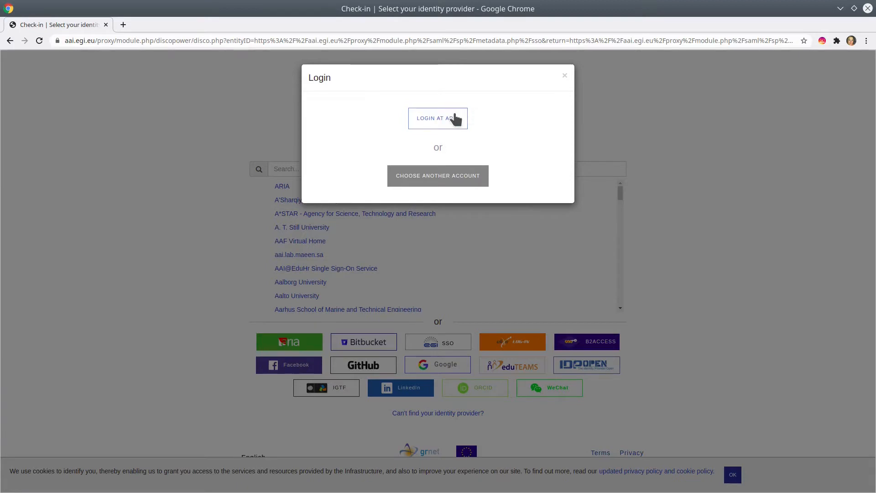
Log in at ARIA with the account credentials and consent to releasing profile information.
click(438, 118)
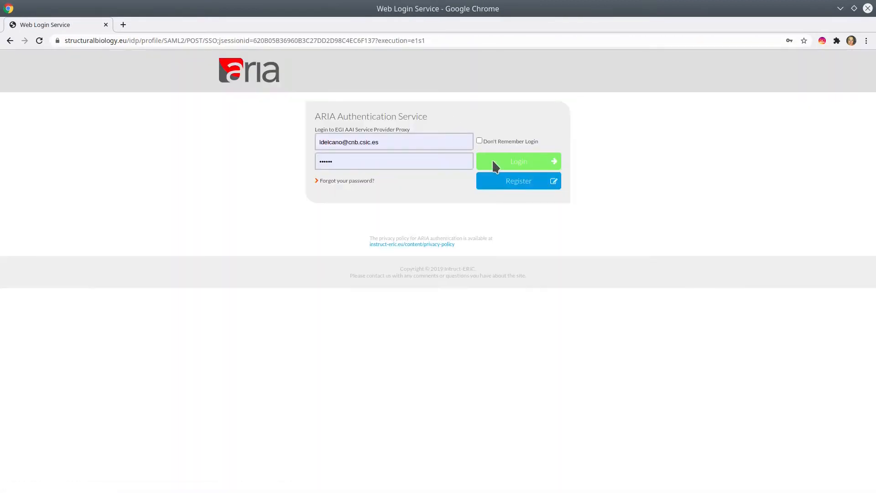
click(518, 161)
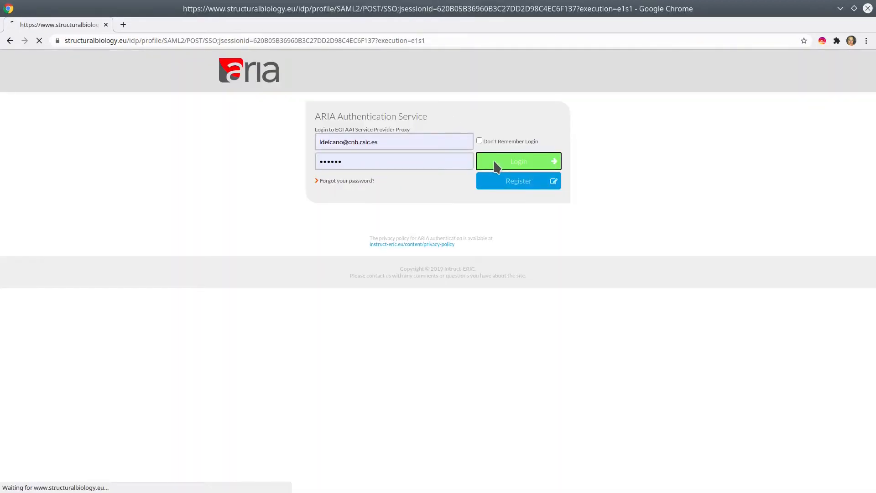
click(519, 161)
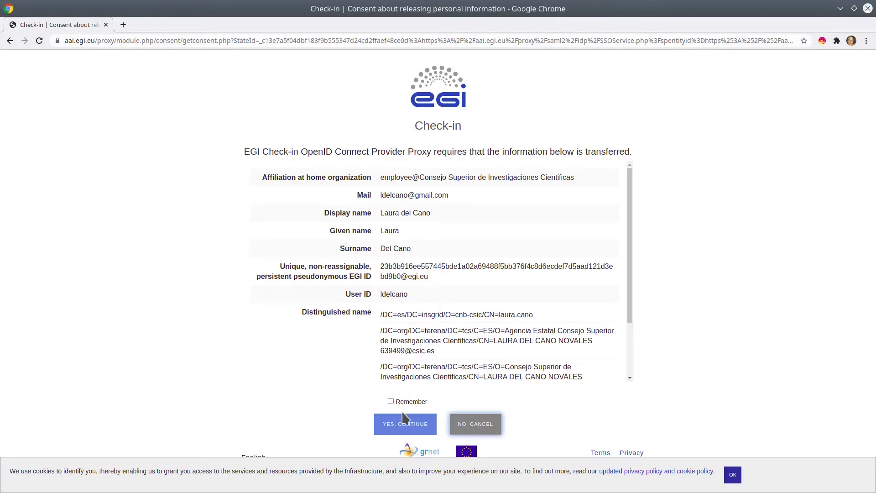
click(405, 424)
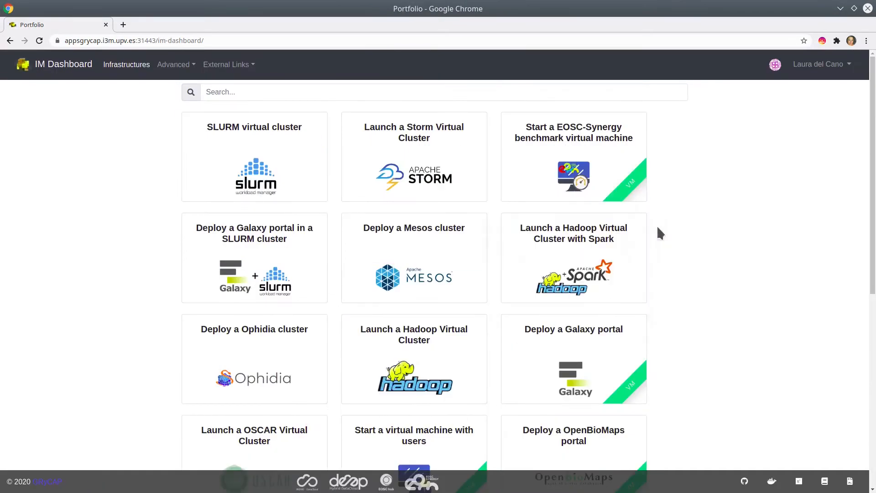
Scroll the portfolio to the 'Deploy a Scipion installation' card and select it.
scroll(down, 3)
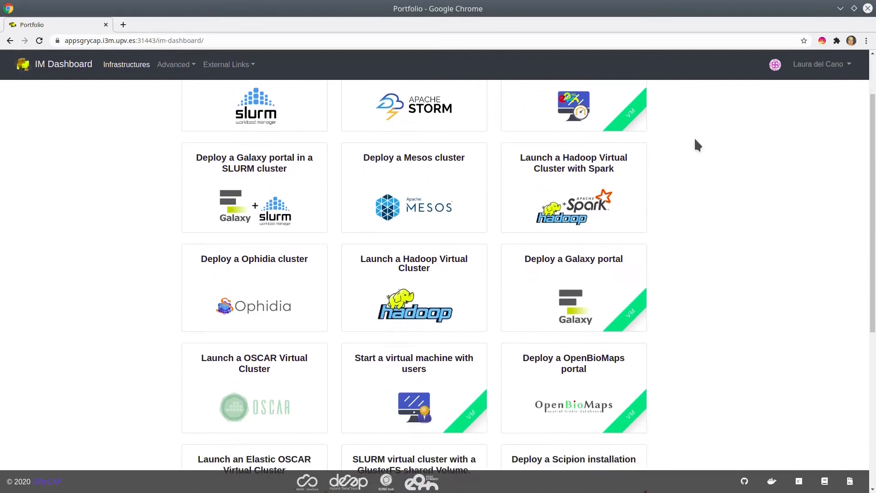
scroll(down, 3)
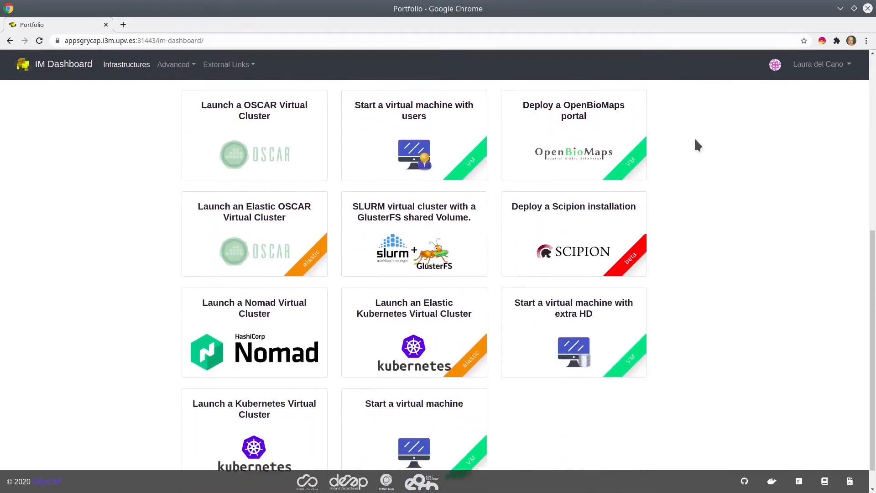
scroll(down, 3)
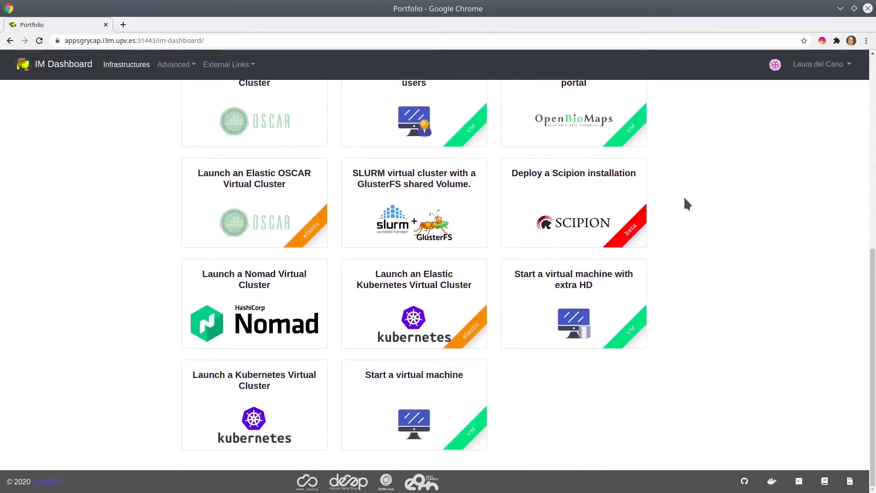
click(574, 202)
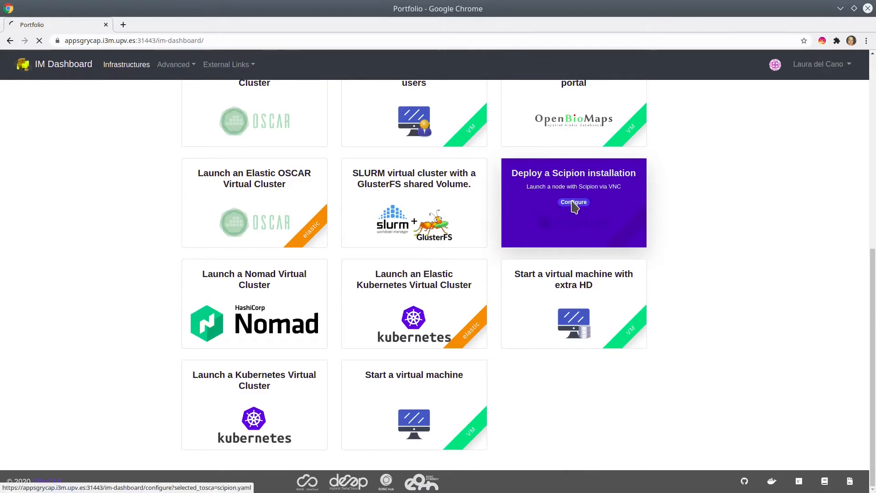
Name the infrastructure 'Scipion project demo'.
click(574, 202)
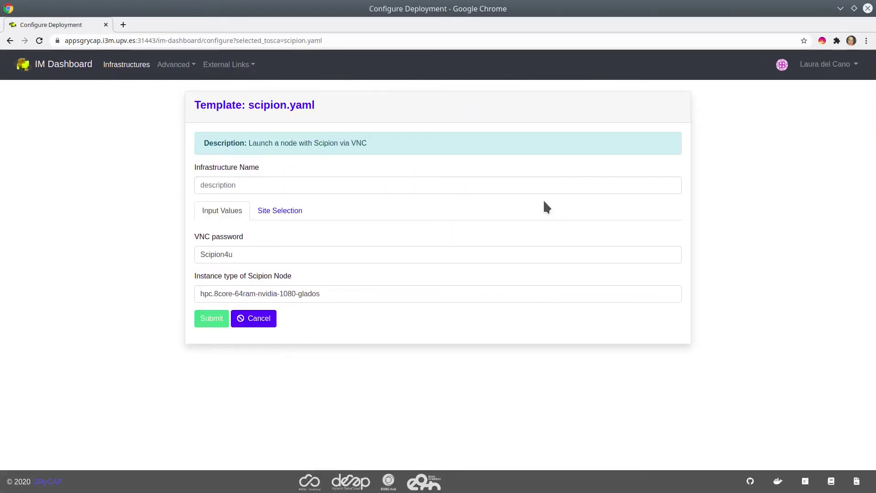
click(461, 186)
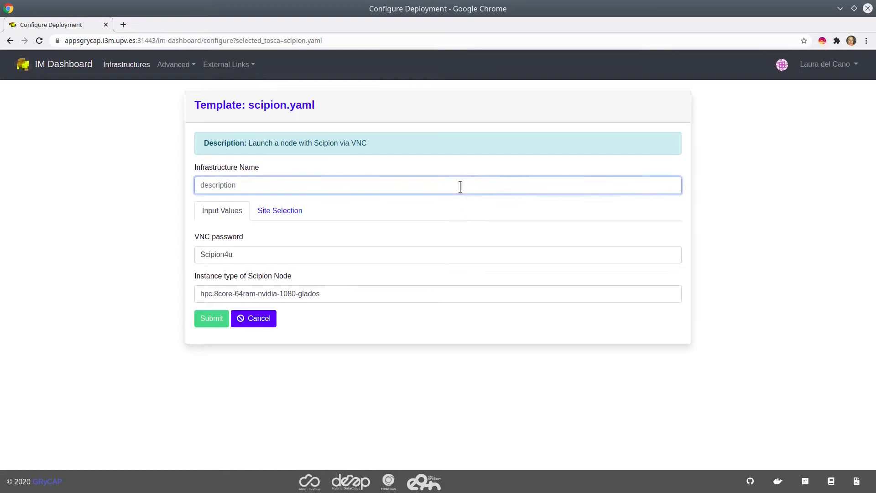
text(Scipion)
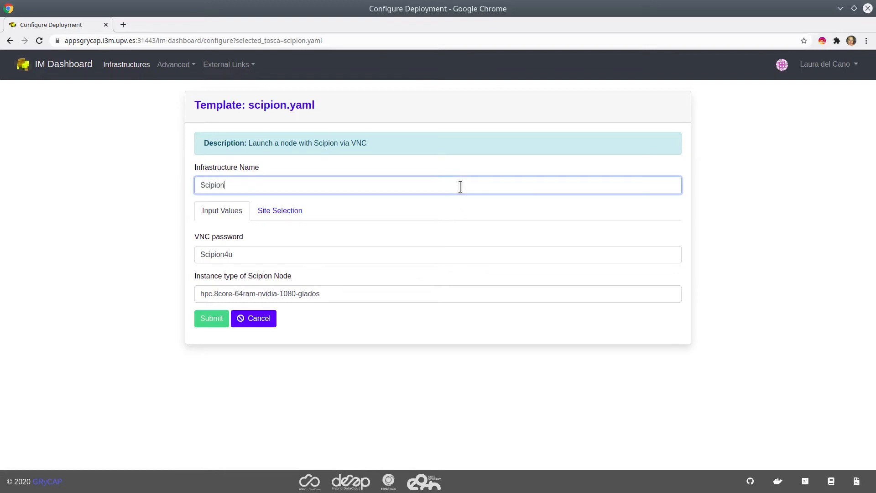
text(project dem)
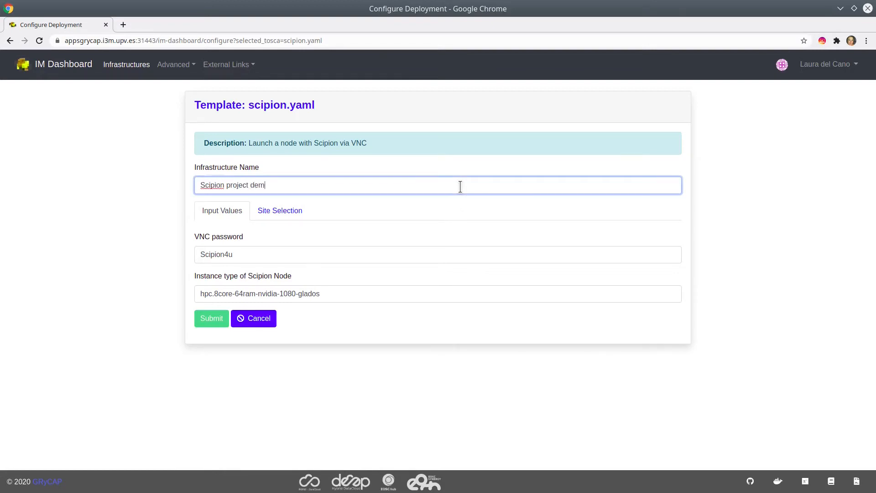
text(o)
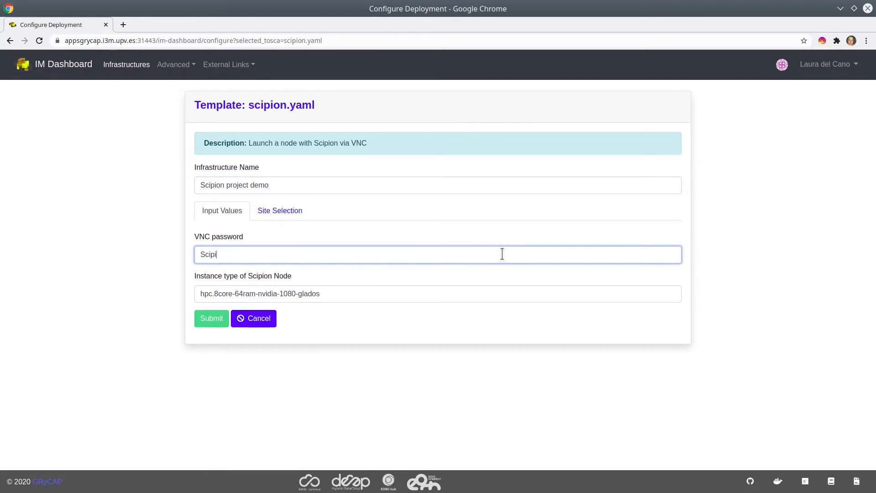
text(on)
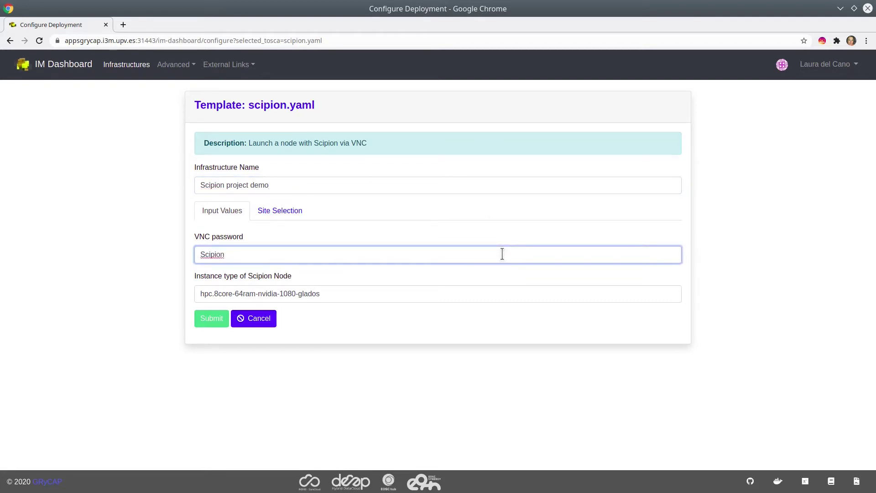
text(Cloud)
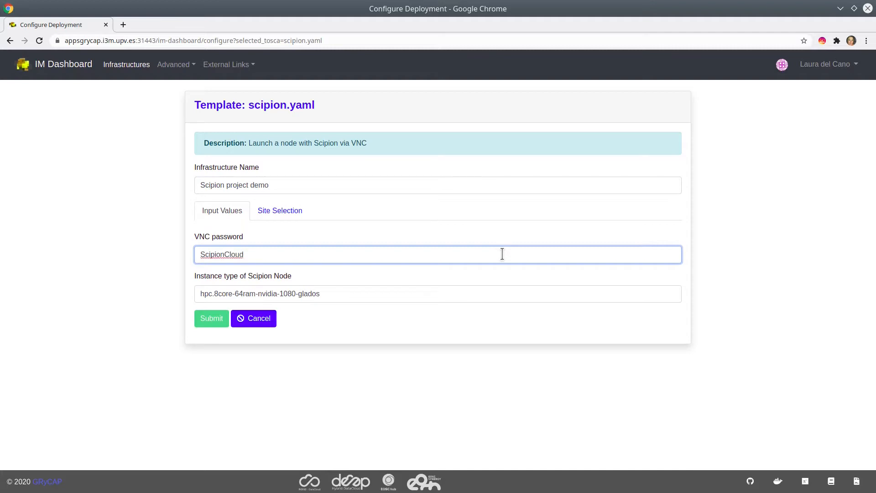
click(277, 211)
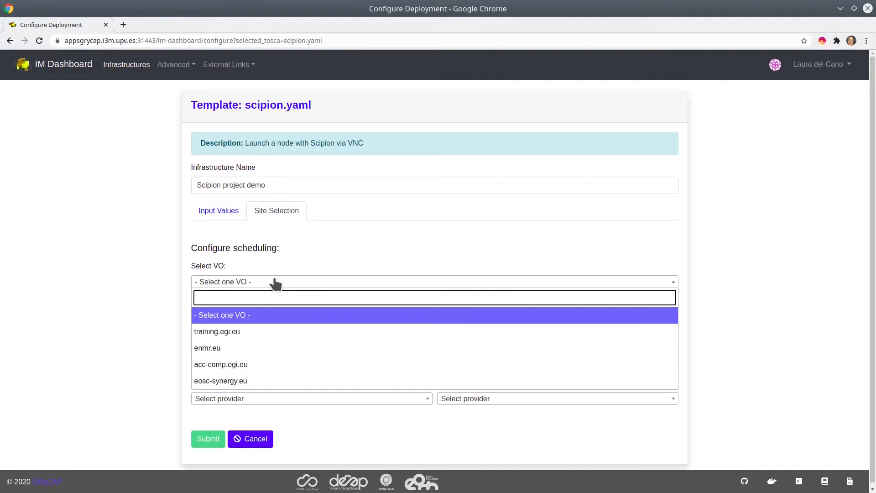
mouse_move(266, 383)
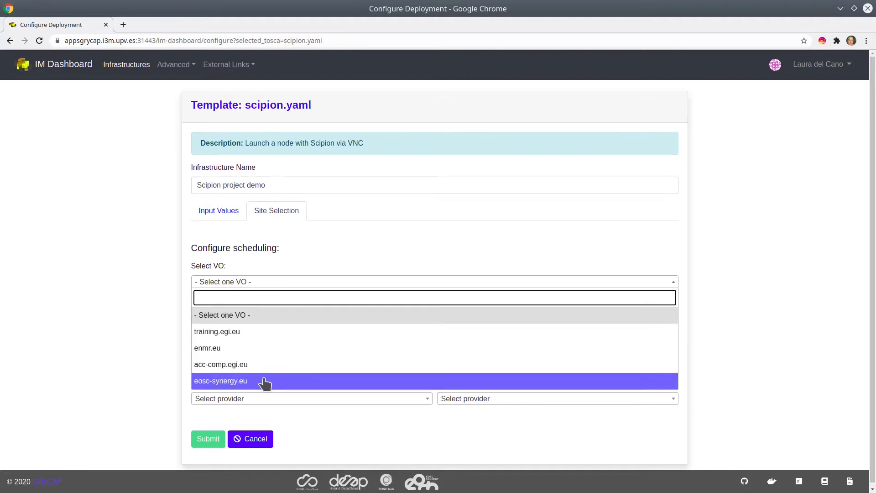
Choose eosc-synergy.eu as the VO and CESNET-MCC as the provider site.
click(221, 381)
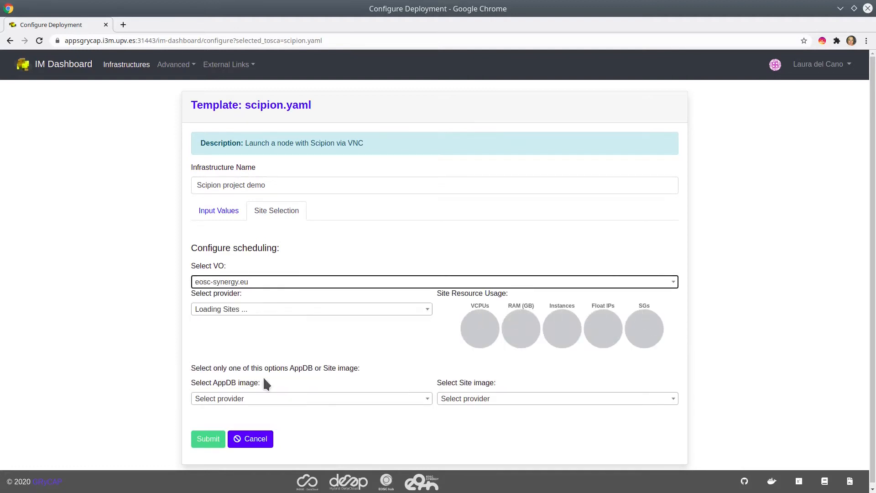
mouse_move(385, 345)
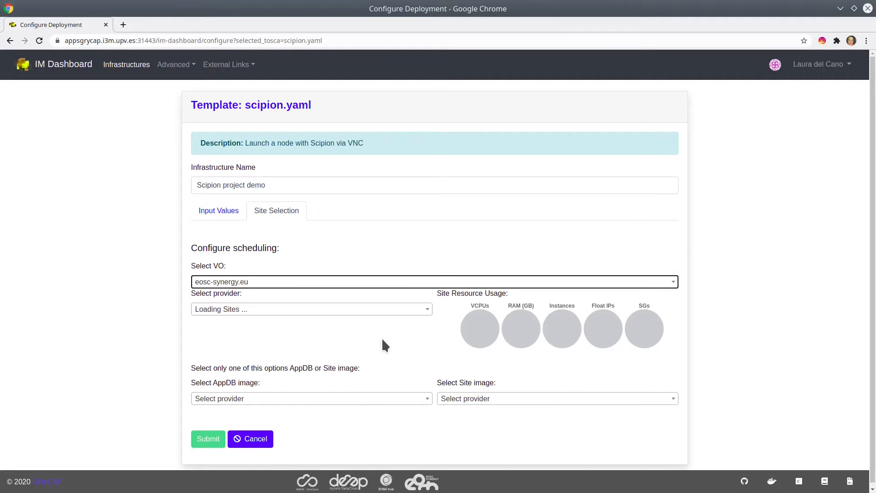
mouse_move(420, 315)
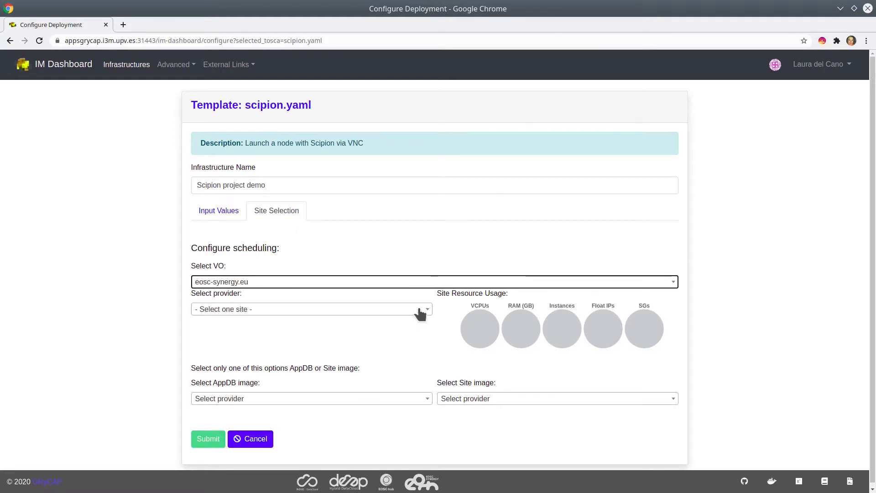
click(310, 309)
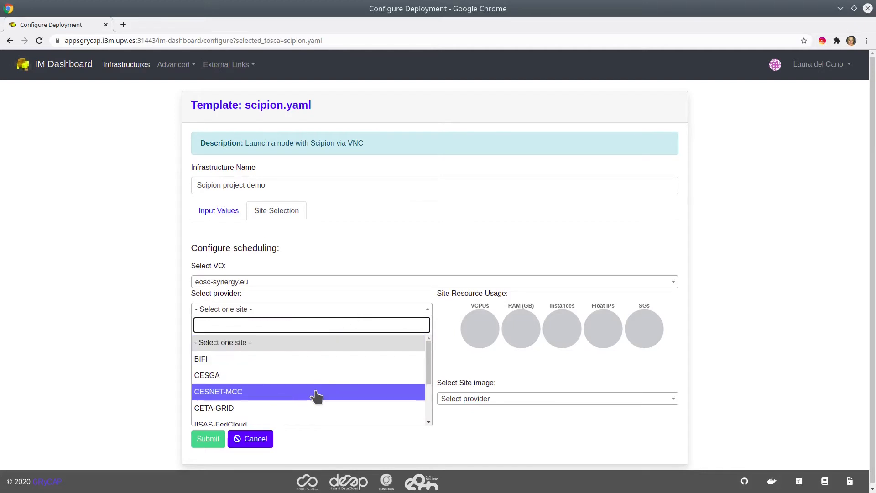
click(218, 392)
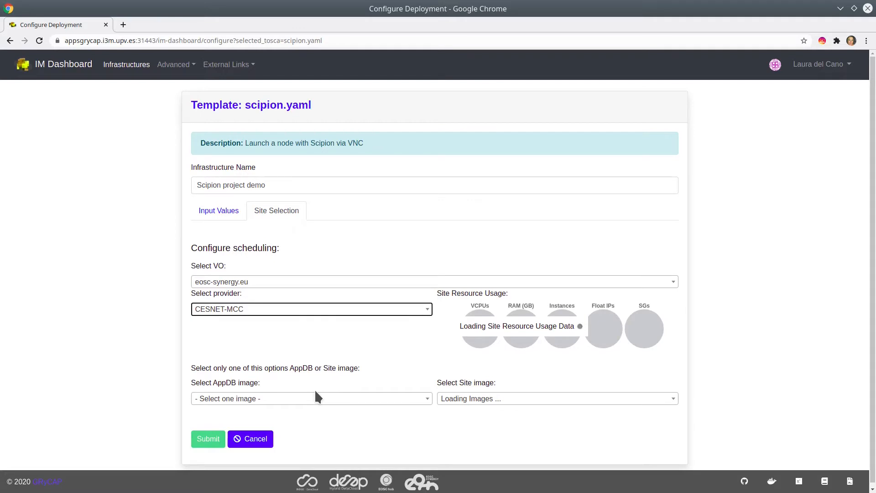
mouse_move(400, 384)
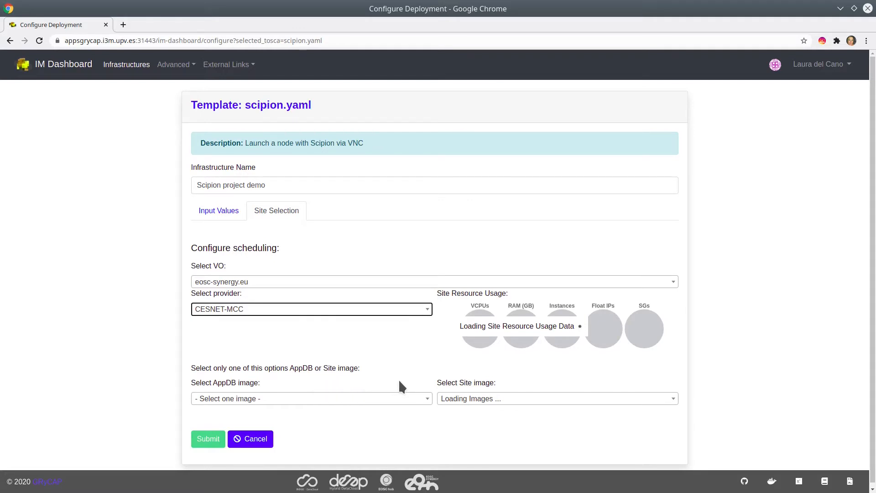
mouse_move(409, 380)
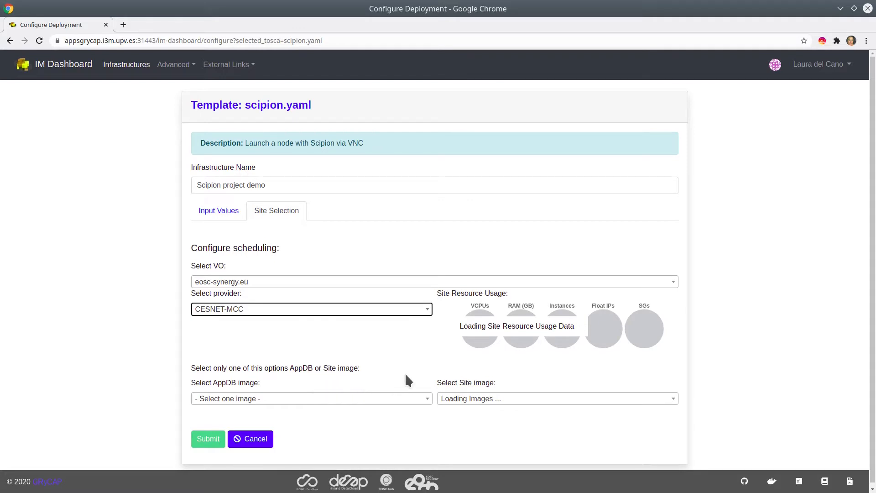
mouse_move(535, 378)
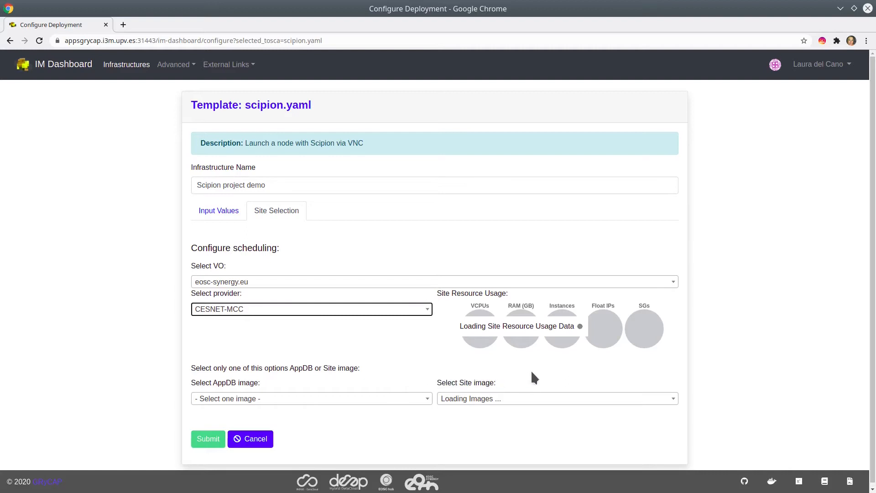
Pick ubuntu-bionic-x86_64_gpu from the Select Site image dropdown.
click(558, 399)
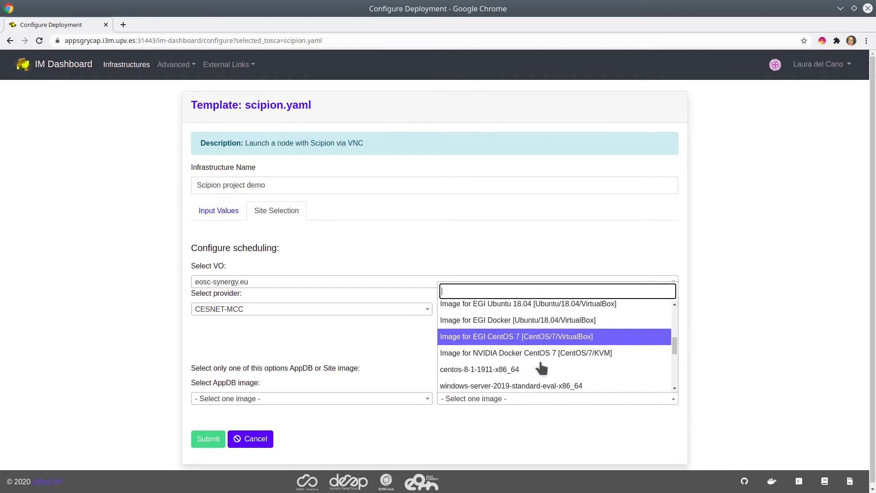
scroll(down, 3)
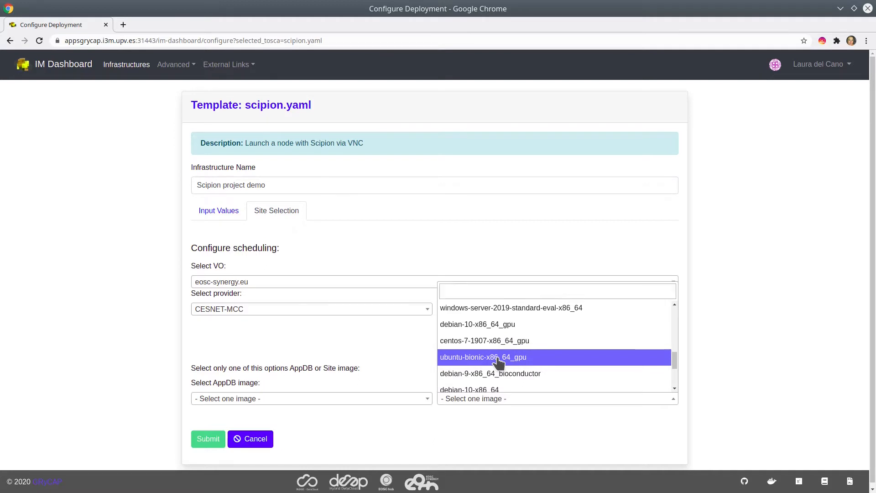
click(483, 357)
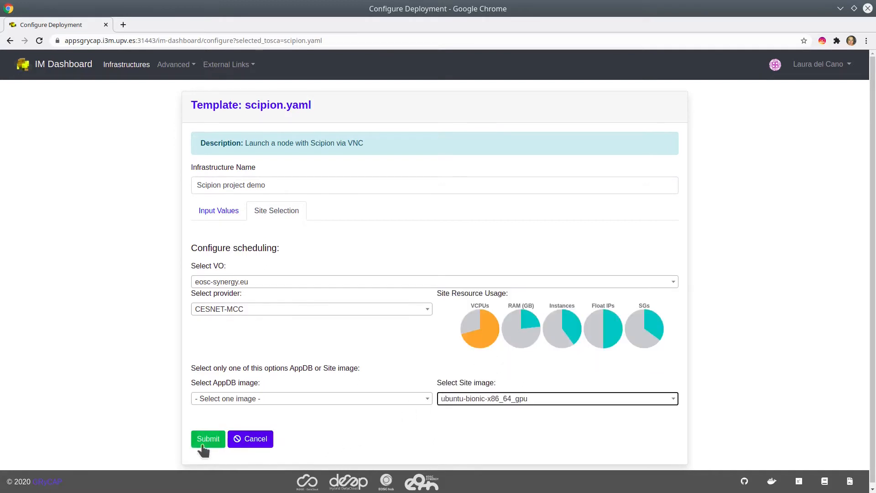
Submit the Scipion project demo configuration and wait through Processing.
click(208, 439)
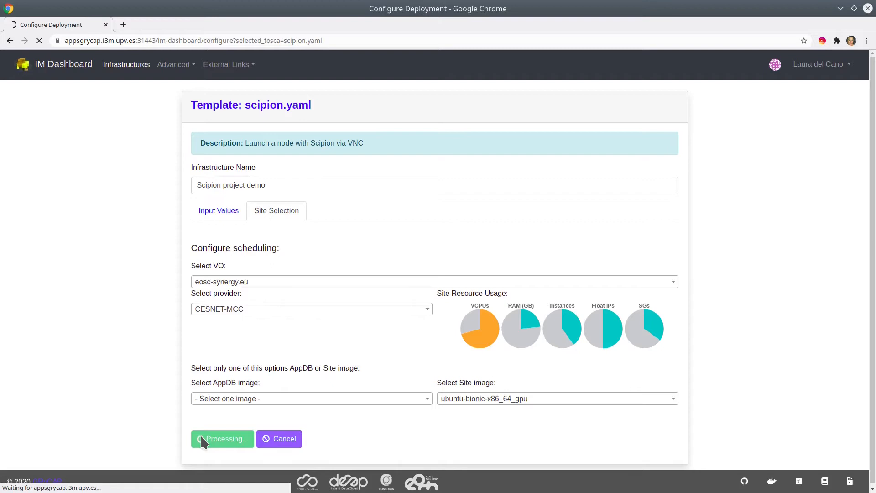
mouse_move(172, 407)
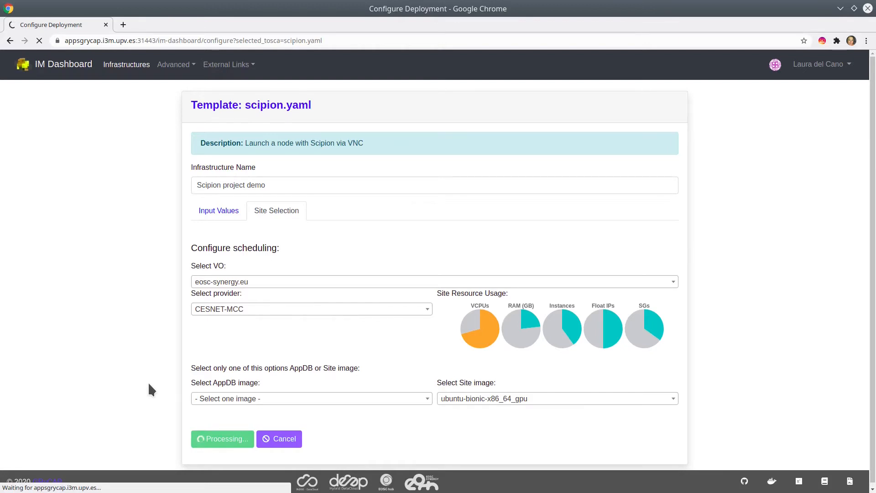
mouse_move(150, 376)
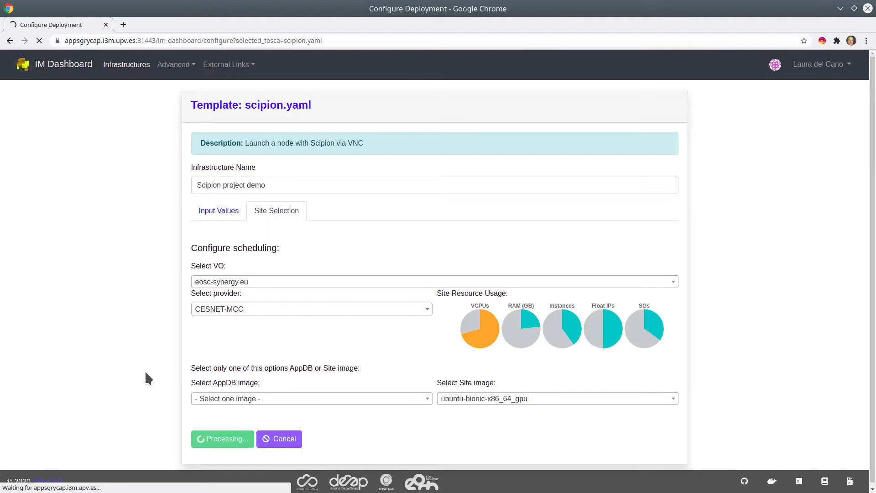
mouse_move(145, 373)
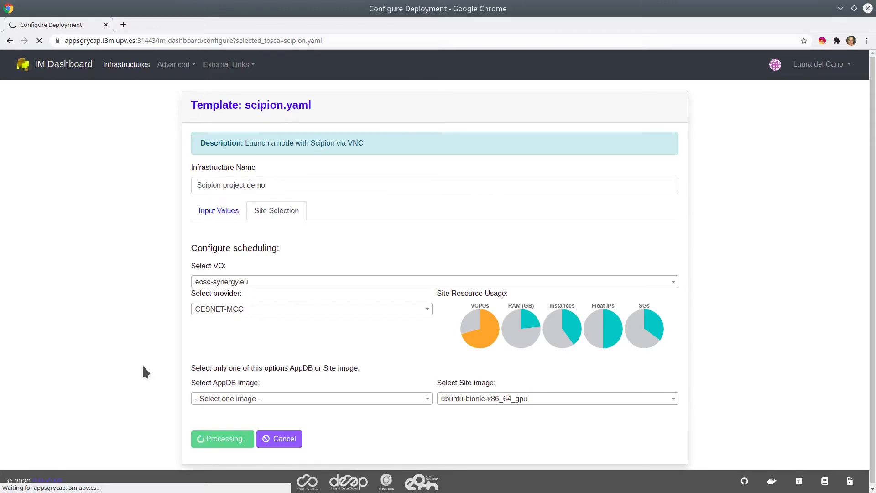
mouse_move(143, 369)
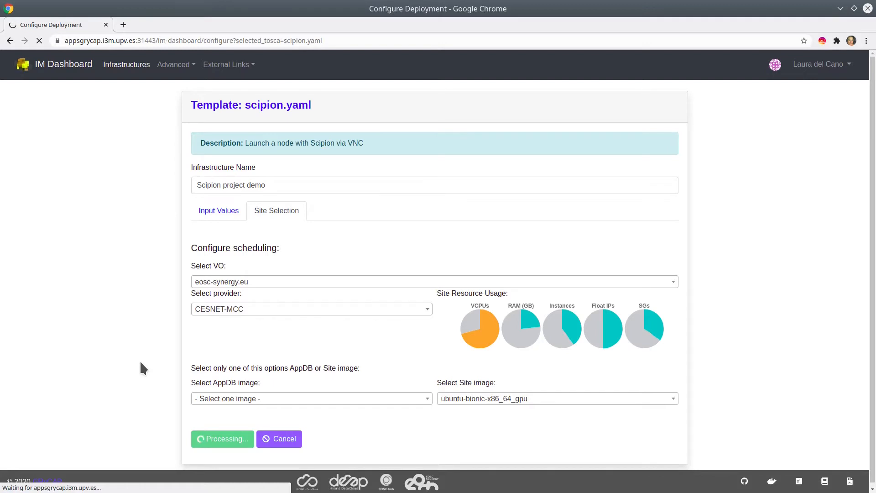
click(222, 438)
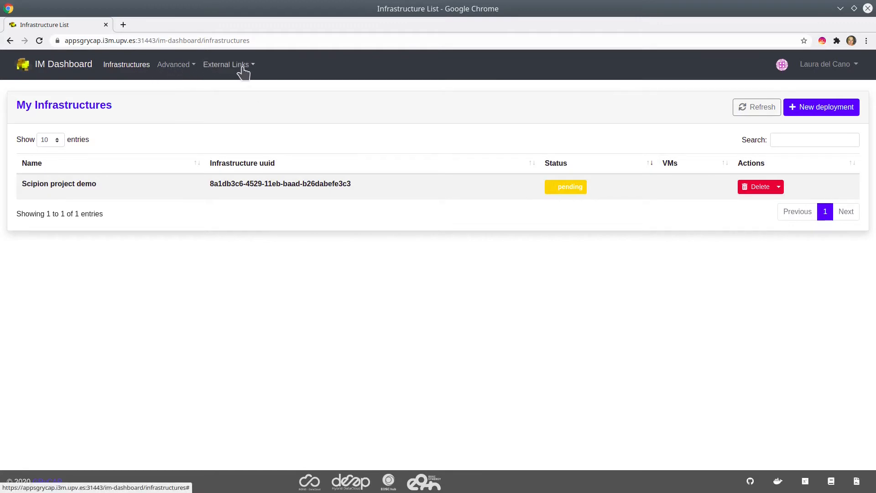
Launch IM web Portal from the External Links menu.
click(226, 64)
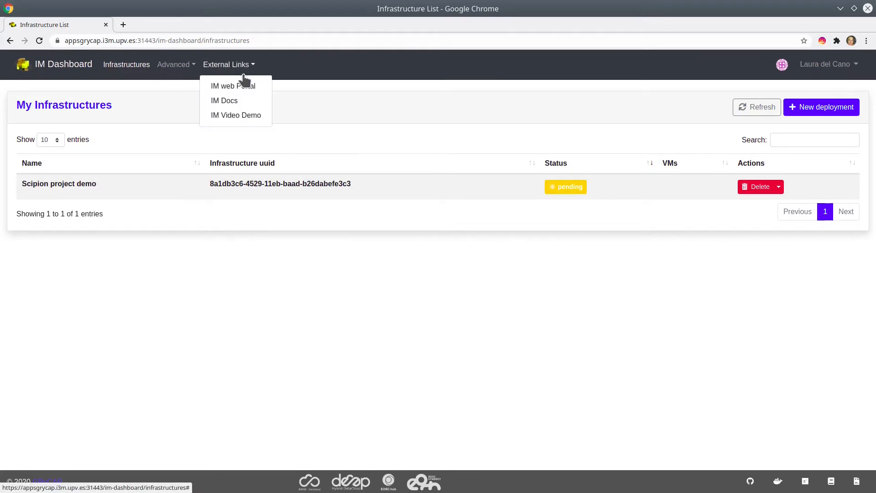
click(233, 86)
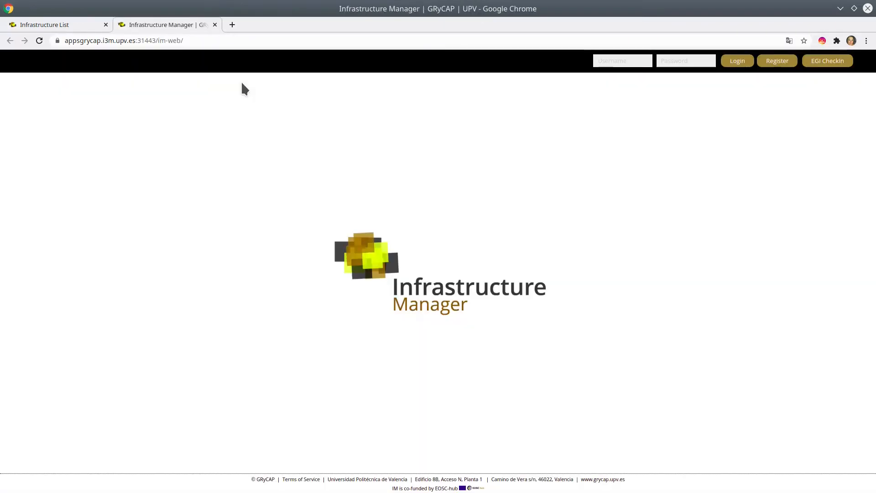
mouse_move(828, 61)
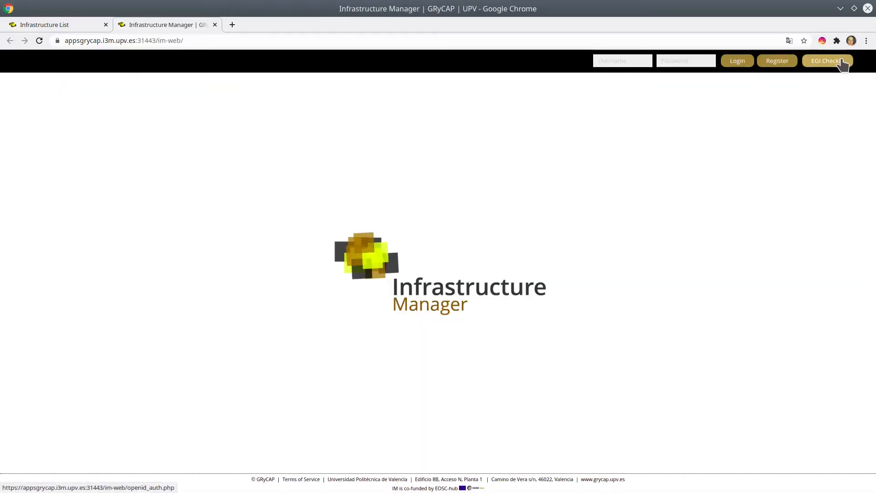
Log in to the IM web portal via EGI Checkin and approve information release.
click(828, 61)
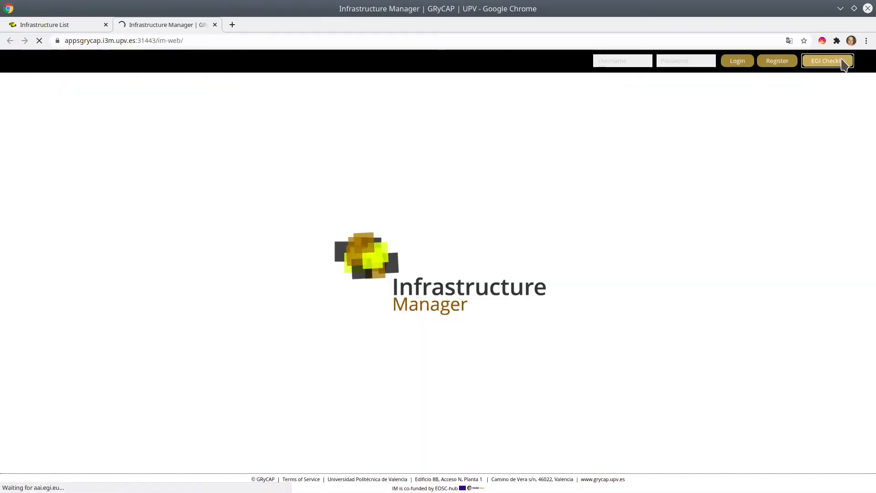
click(828, 61)
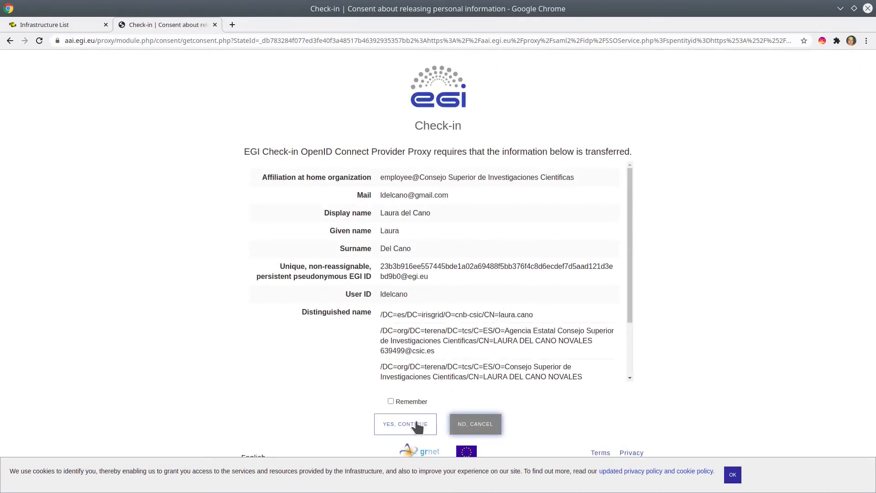
click(405, 424)
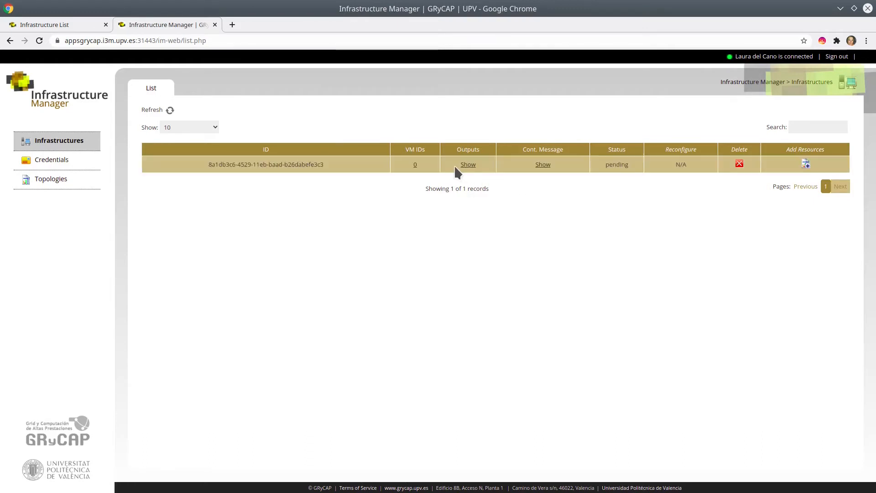
mouse_move(633, 174)
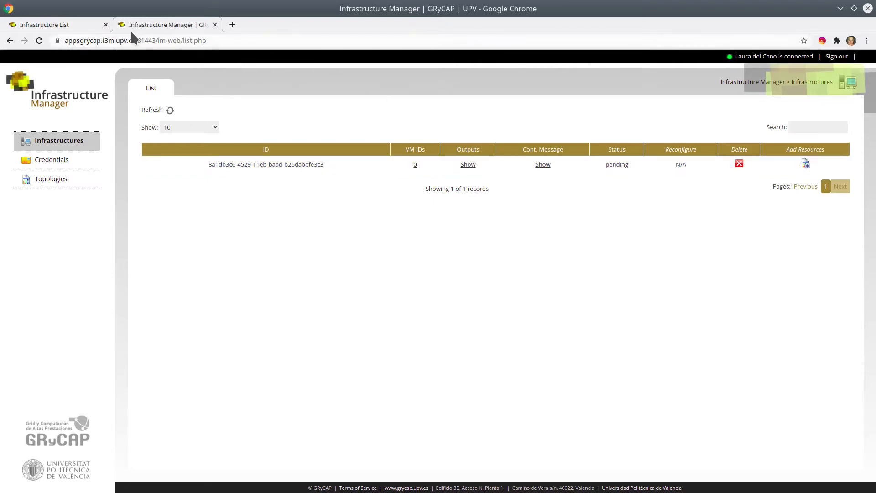
mouse_move(18, 31)
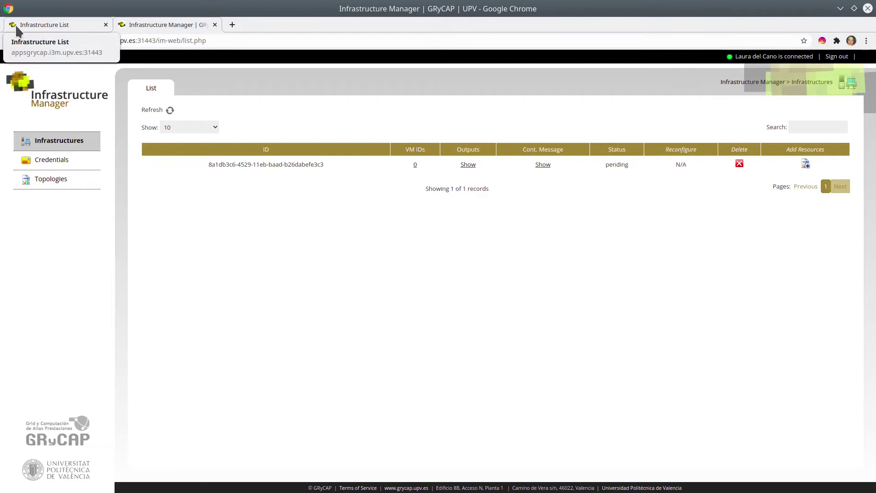
Refresh the infrastructure list until the status changes from pending to configuring.
click(44, 25)
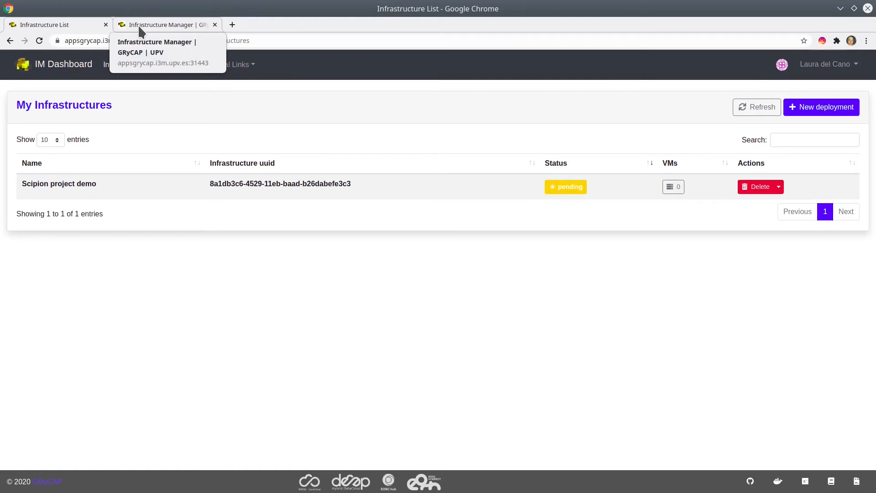
click(164, 25)
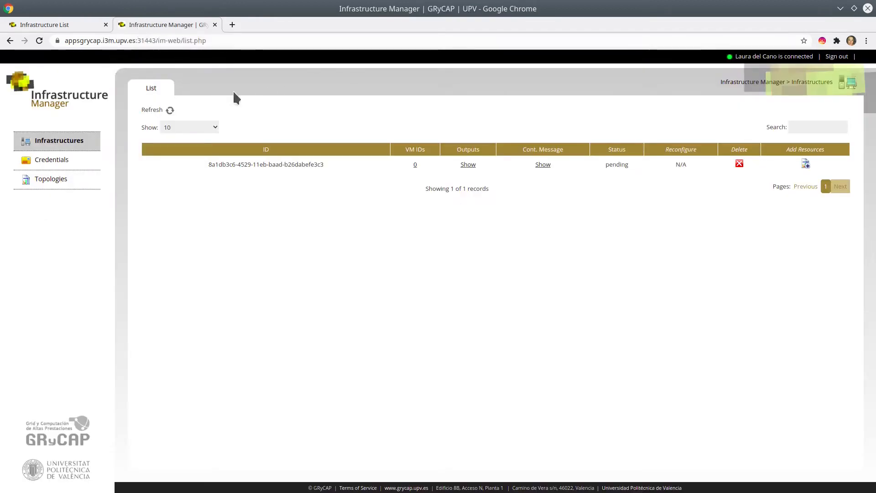
click(170, 111)
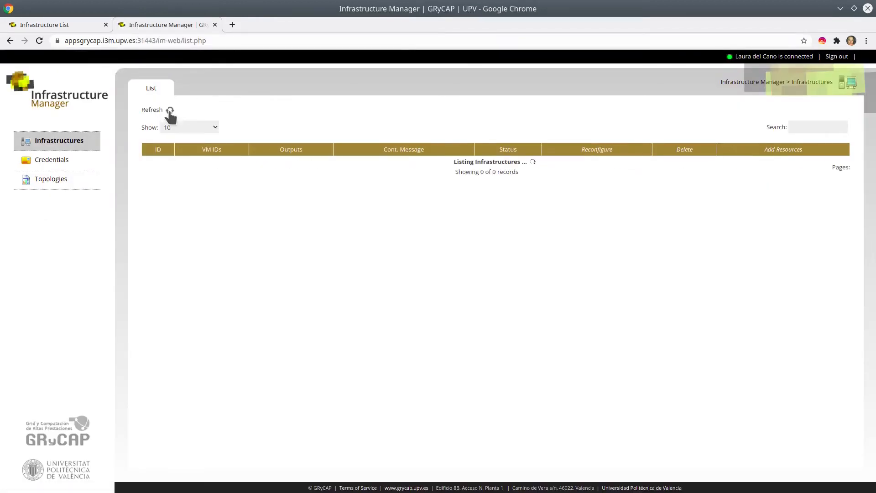
mouse_move(155, 295)
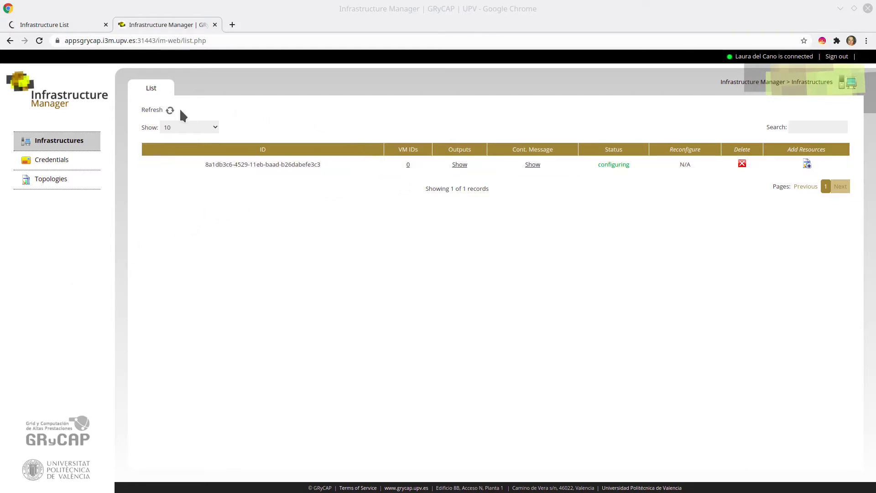
click(170, 109)
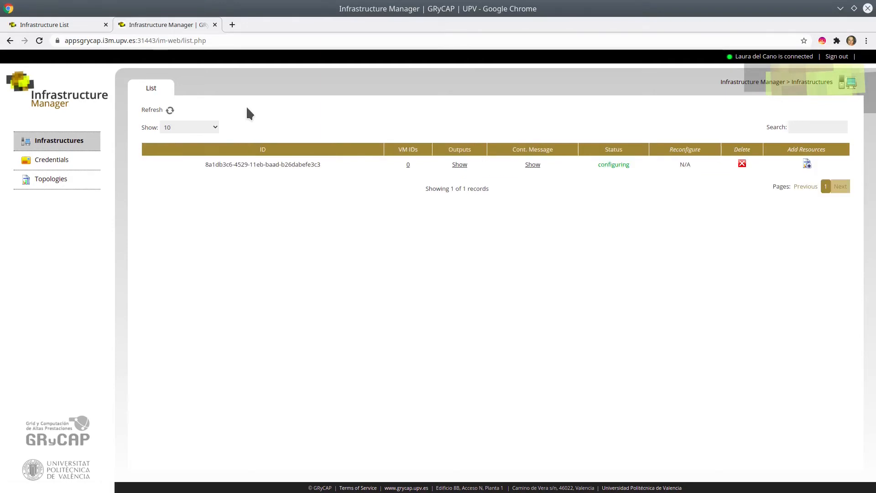
click(532, 164)
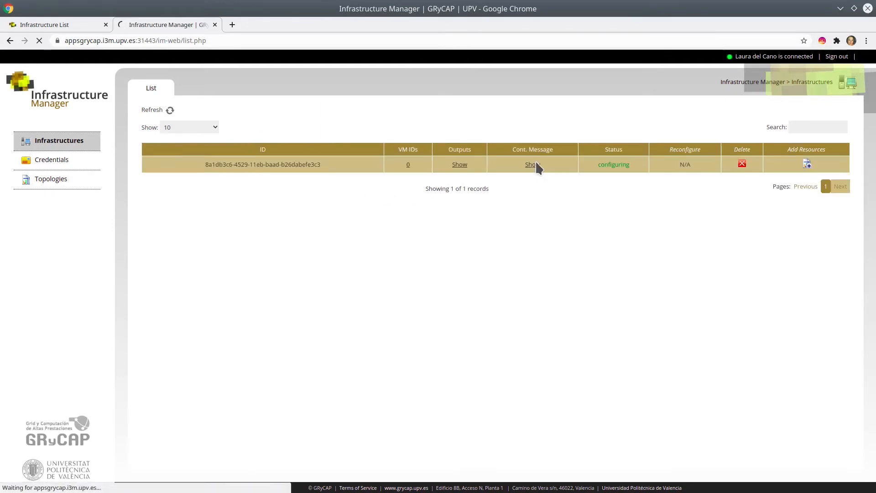
Review the contextualization log's Docker and NVIDIA runtime tasks, then return to the infrastructure list.
click(531, 164)
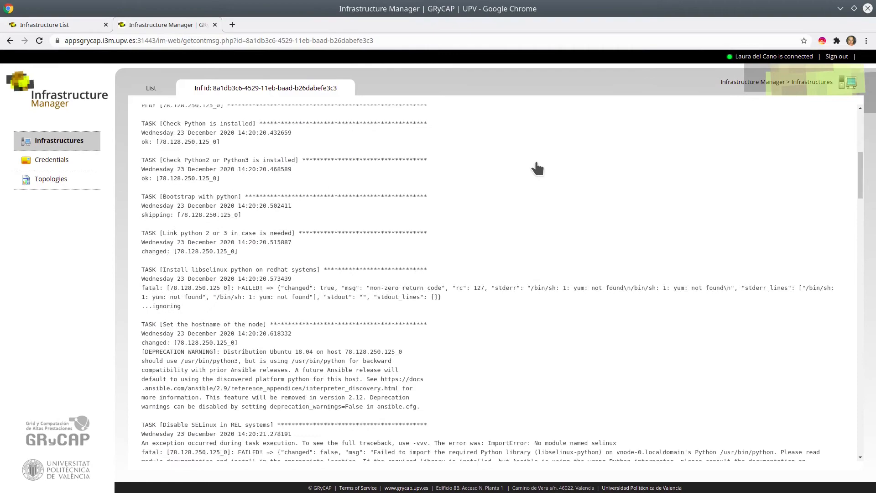
scroll(down, 3)
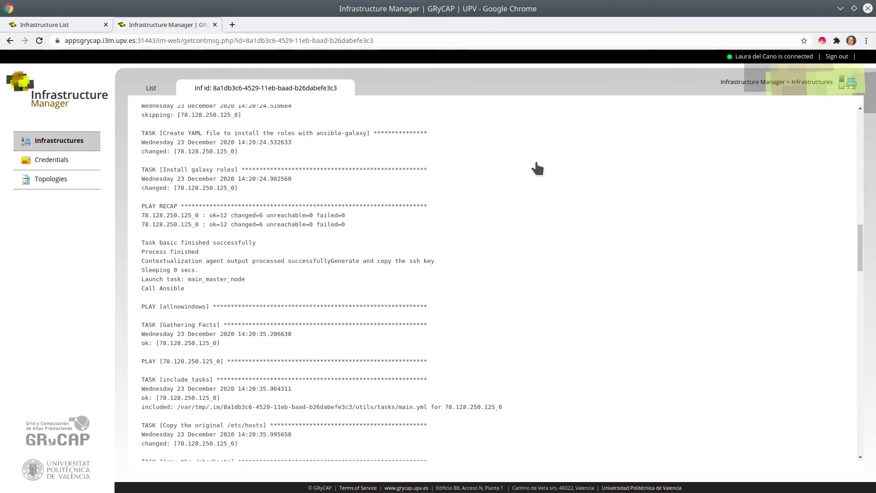
scroll(down, 3)
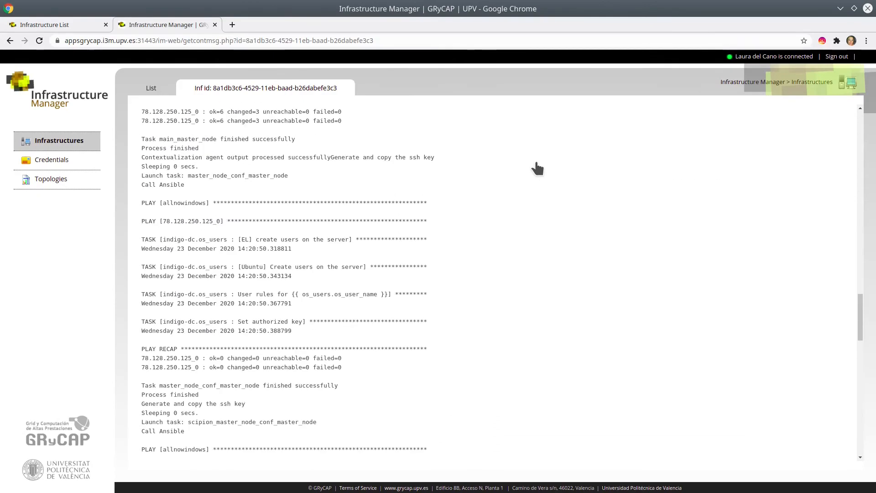
scroll(down, 3)
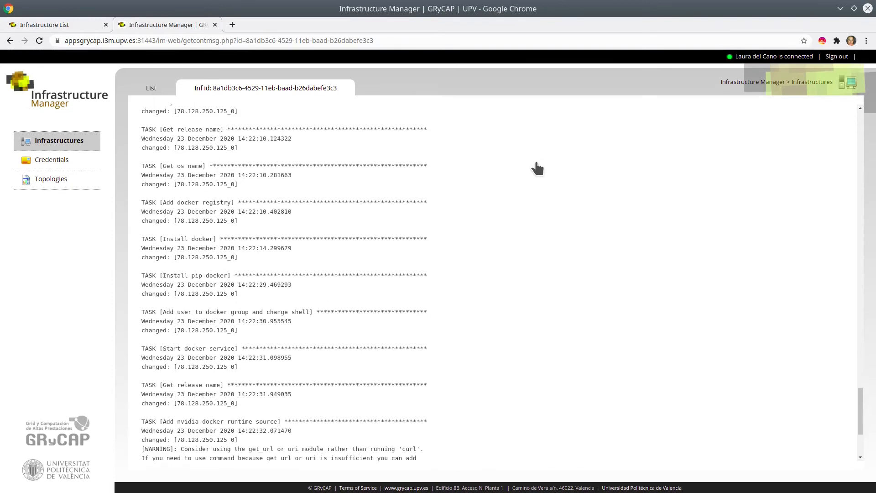
scroll(down, 3)
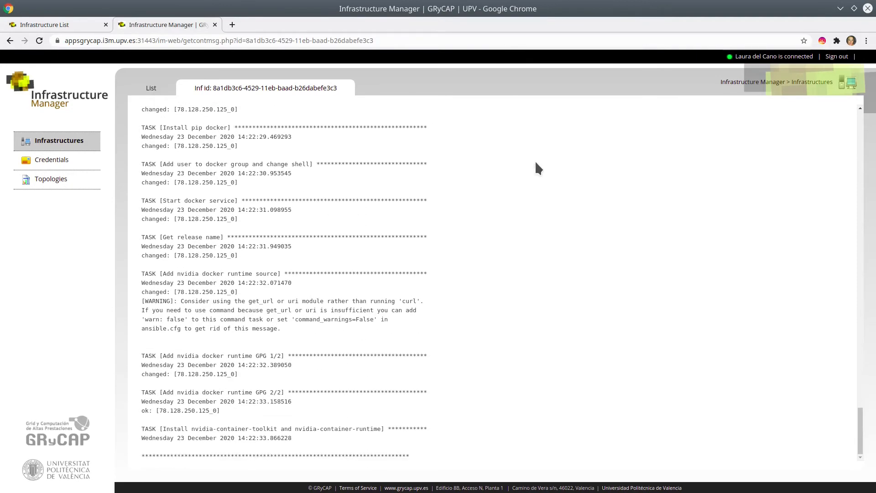
mouse_move(183, 106)
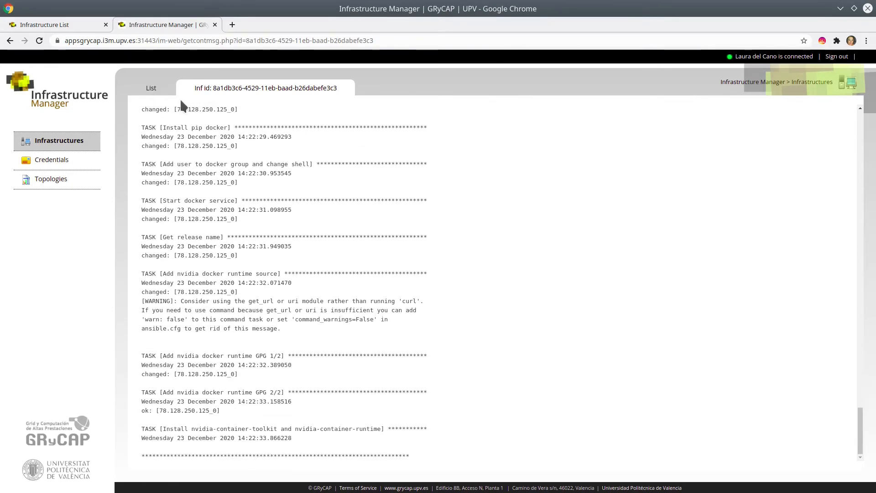
click(152, 88)
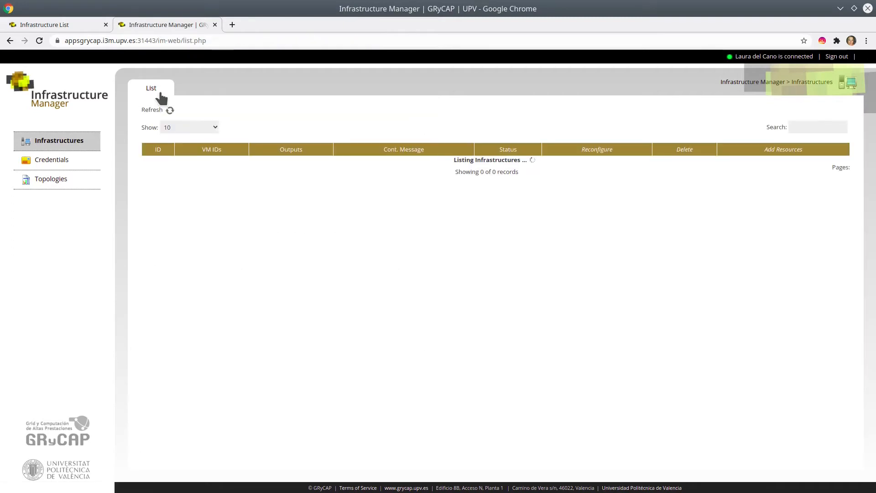
mouse_move(149, 193)
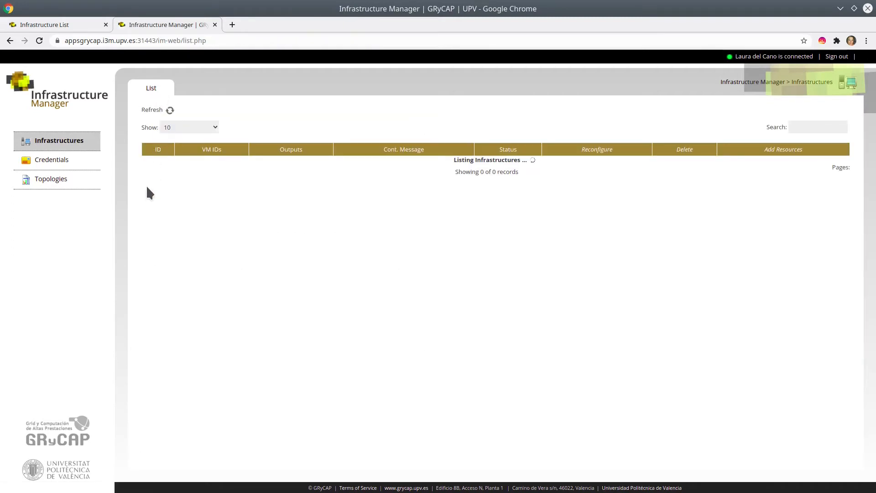
mouse_move(113, 214)
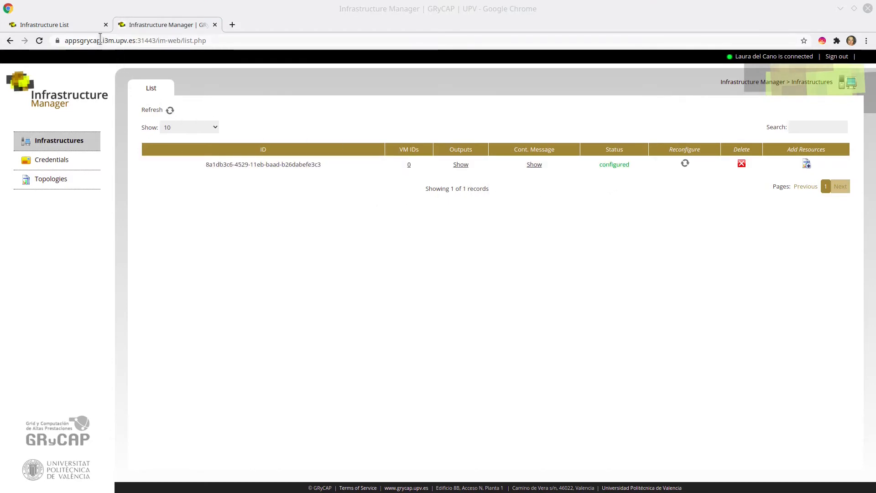
Open the scipion_vnc_url link from the Scipion project demo deployment's outputs.
click(45, 25)
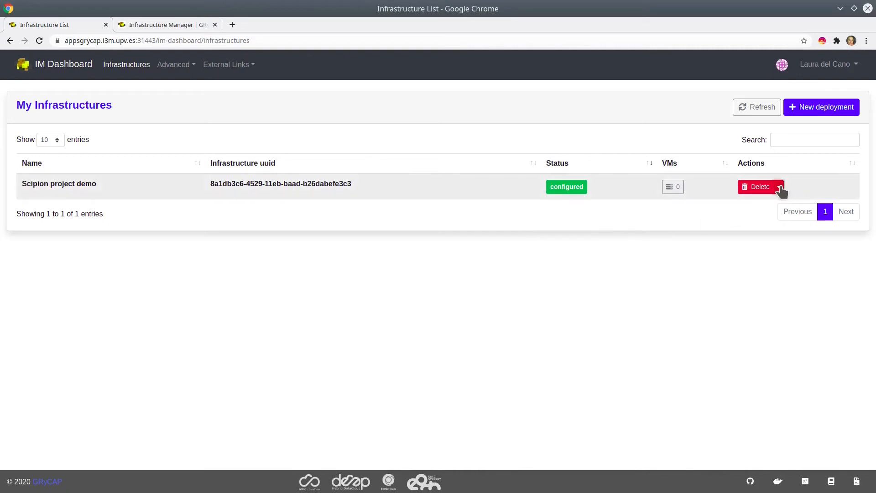
click(779, 186)
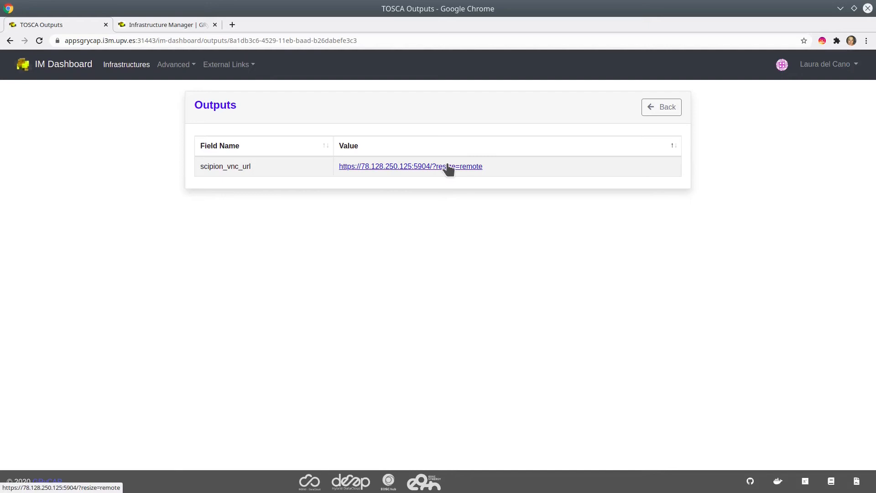
click(411, 166)
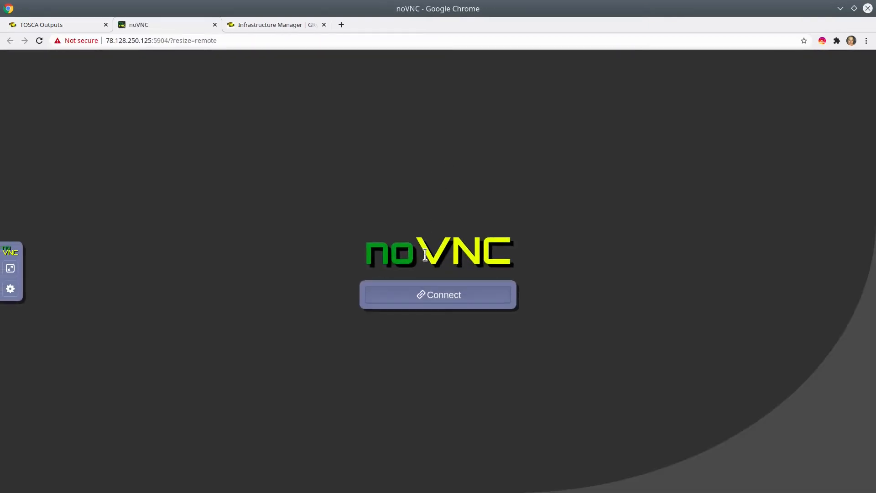
Connect the noVNC session and submit the VNC password.
click(438, 295)
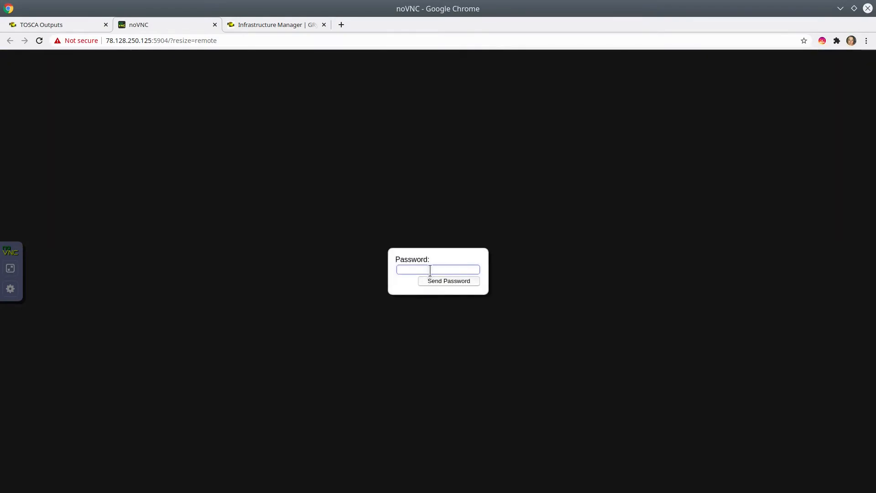
text(••••)
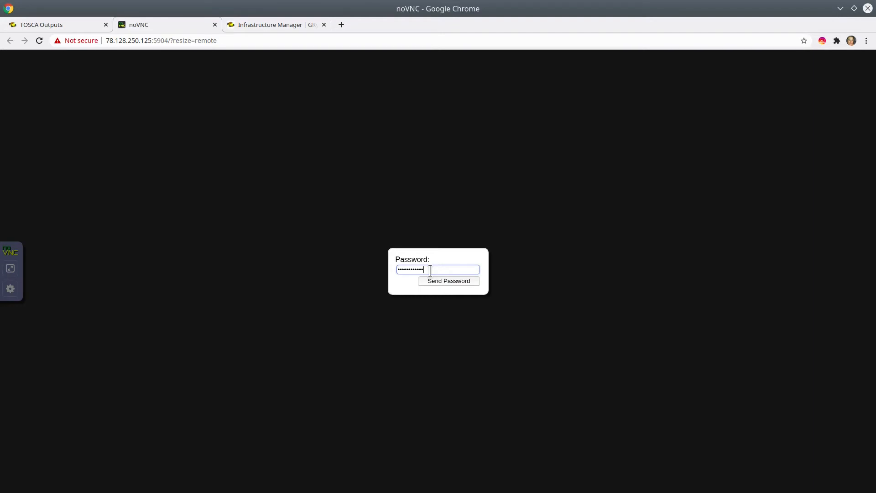
click(448, 281)
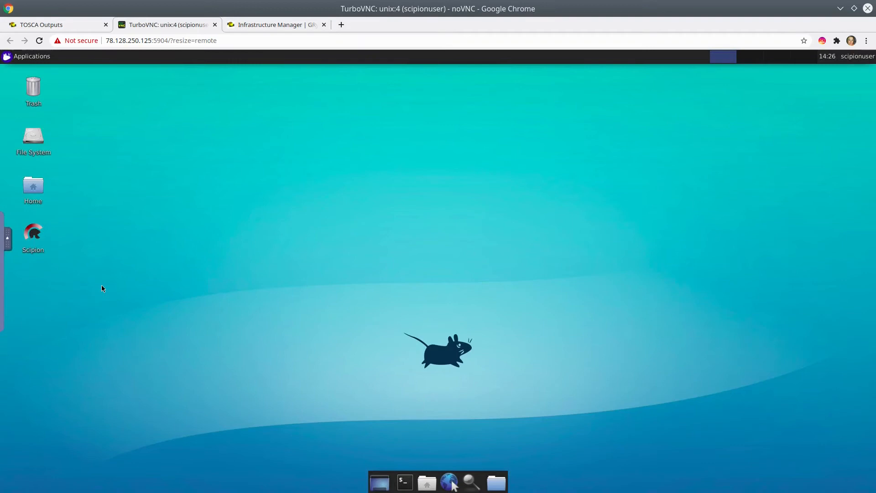
mouse_move(88, 237)
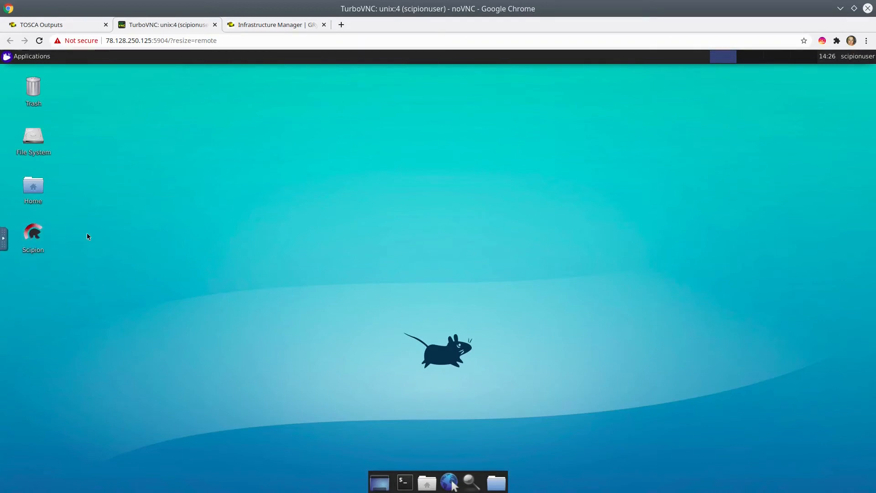
Launch Scipion from the desktop icon and open the Plugin manager under Others.
double_click(33, 231)
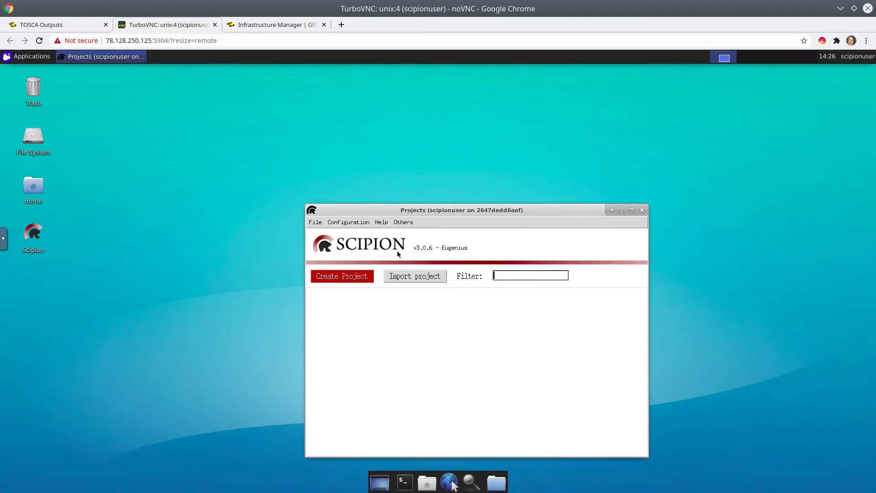
click(403, 222)
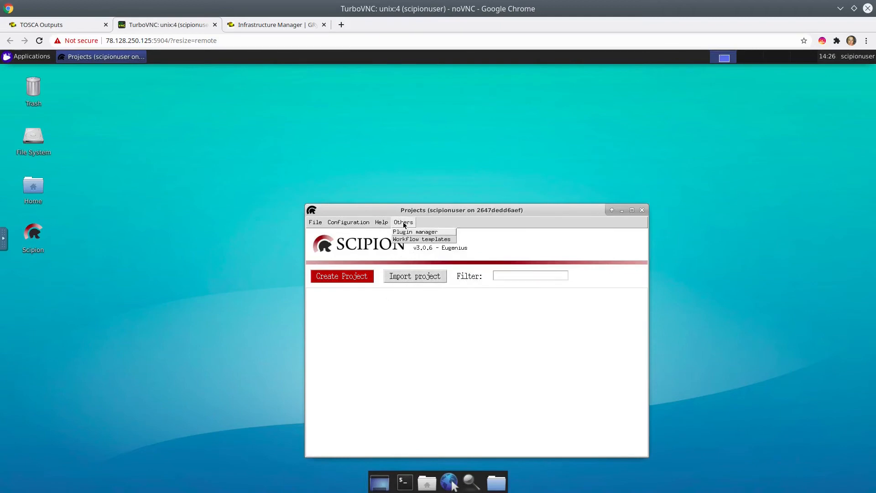
click(403, 222)
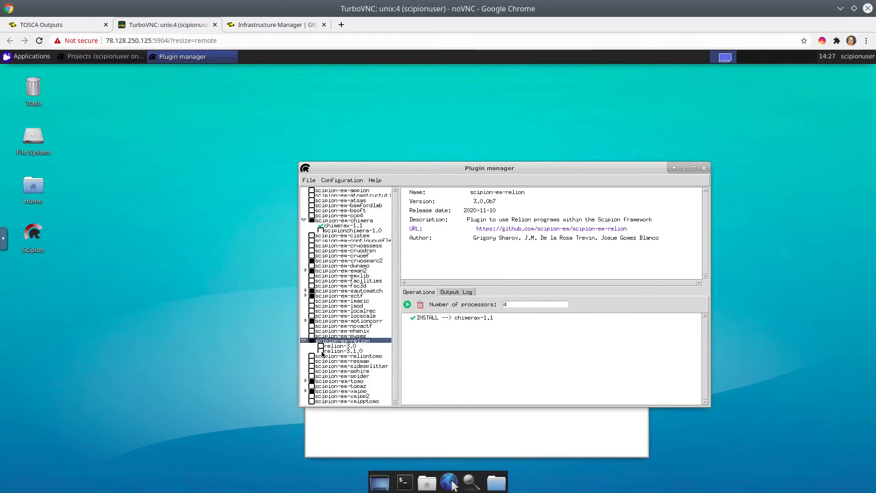
Queue relion-3.1.0 and gctf-1.18, run the installs, accept the ChimeraX licence, and follow the log.
click(319, 351)
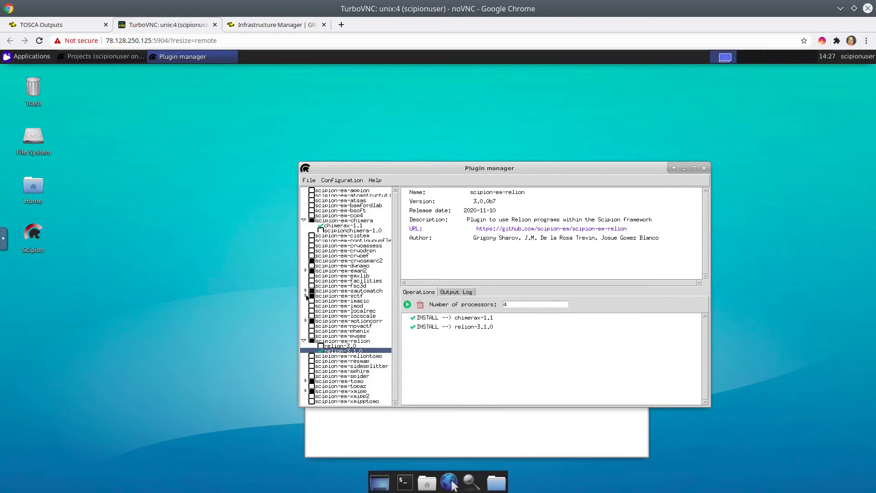
click(342, 295)
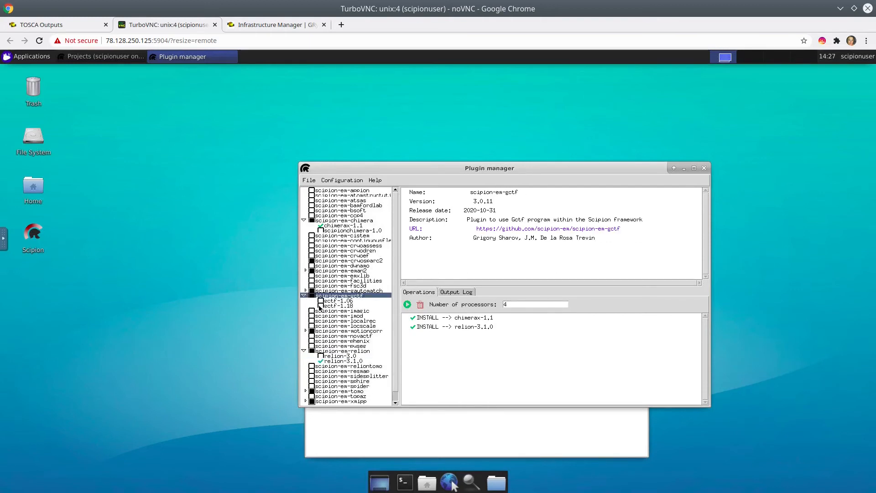
click(338, 306)
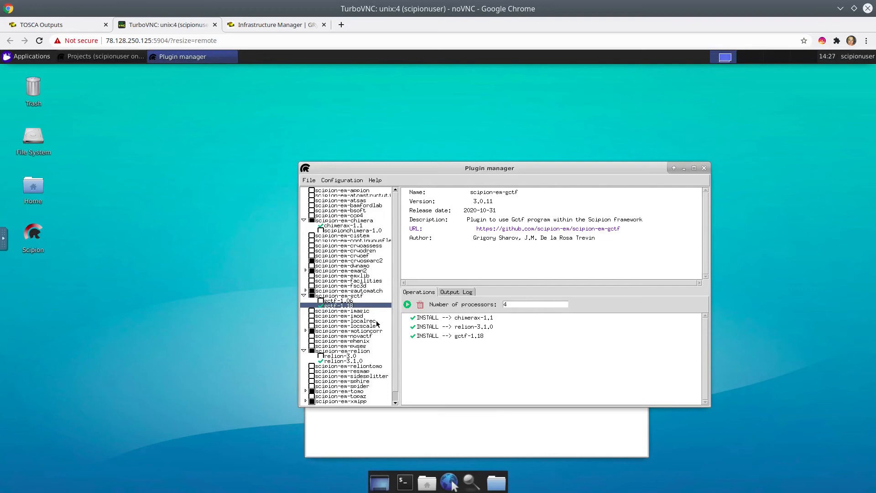
click(407, 304)
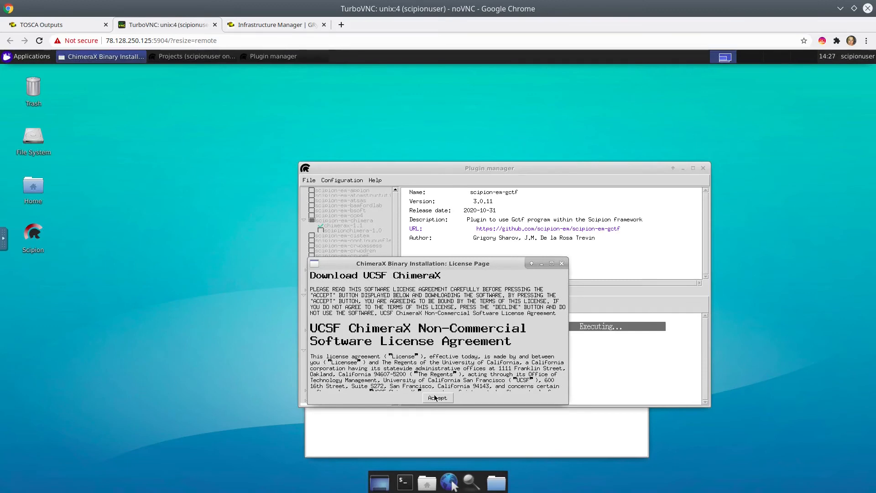
click(437, 398)
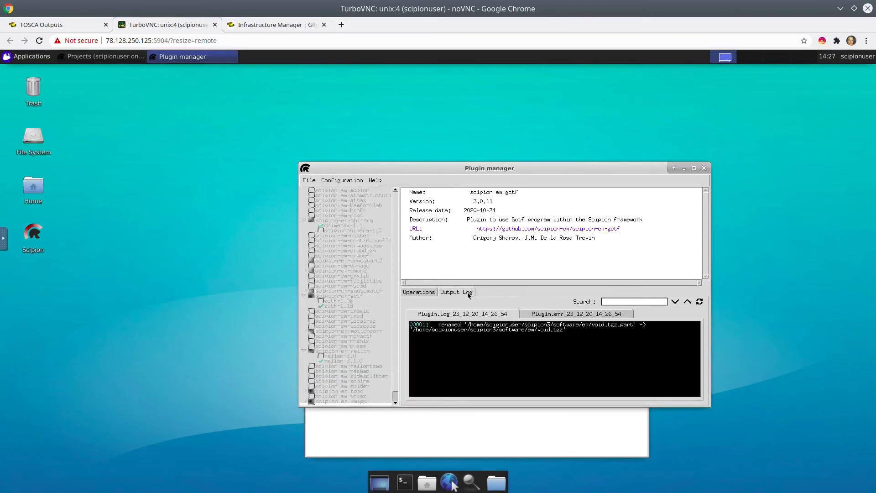
click(418, 291)
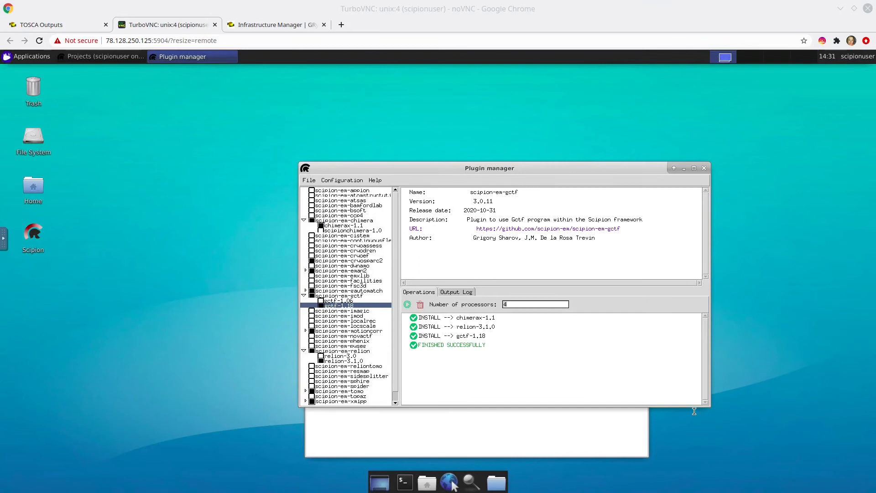
mouse_move(625, 314)
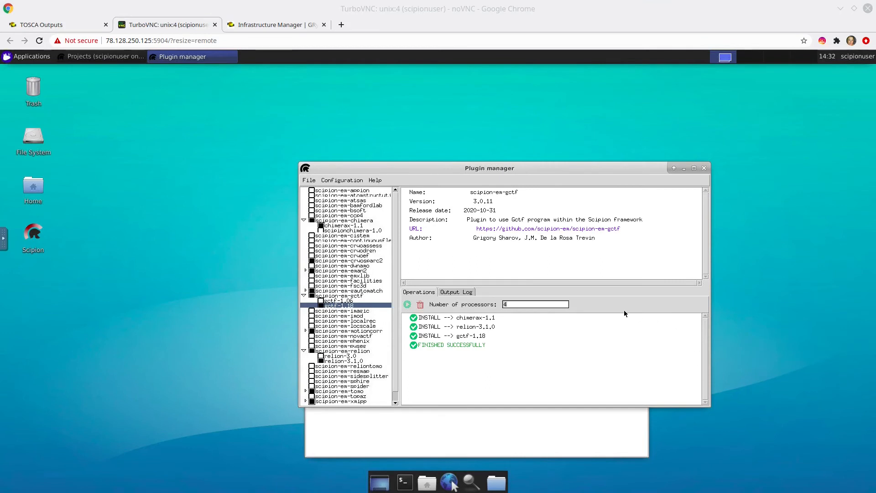
mouse_move(706, 191)
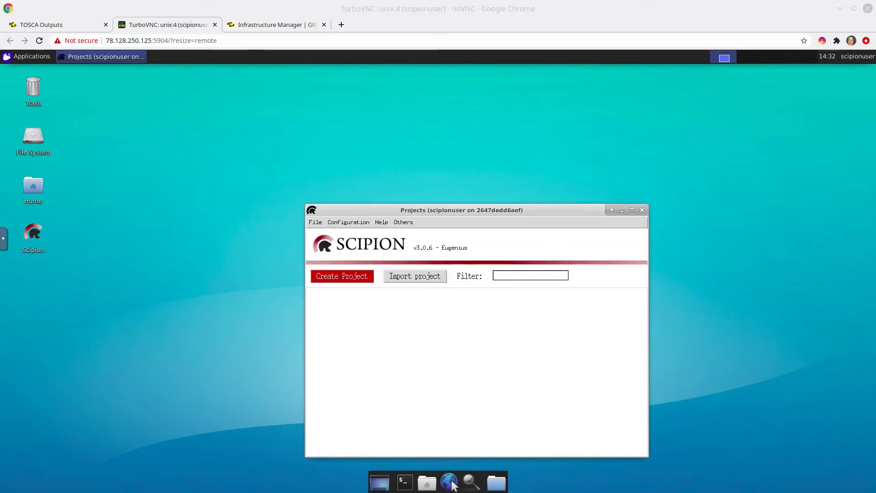
In a terminal at ScipionUserData/projects, start wget with the Example_10248_Scipion3.tgz URL via the clipboard.
click(530, 276)
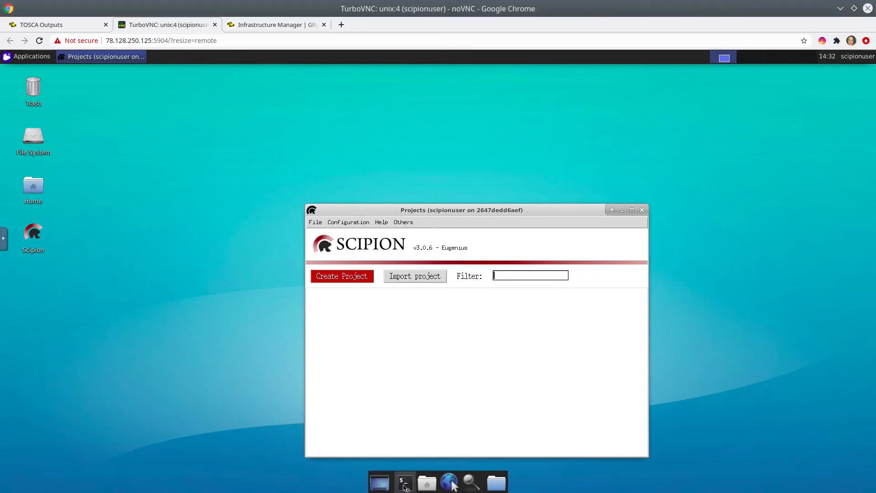
click(404, 482)
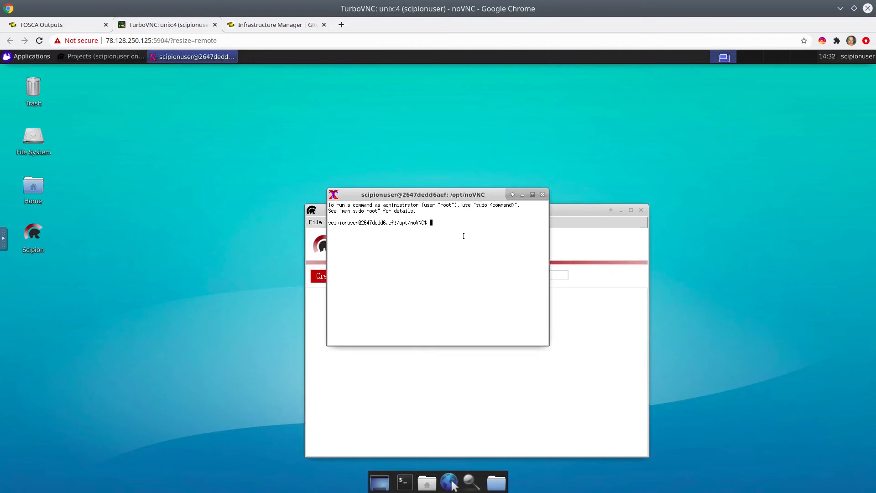
text(cd ")
text(cd ScipionUserData/)
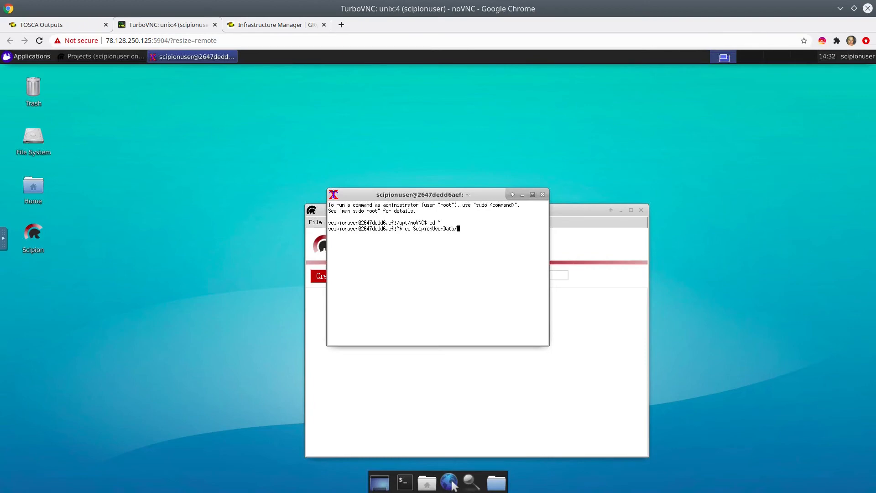
text(projects/)
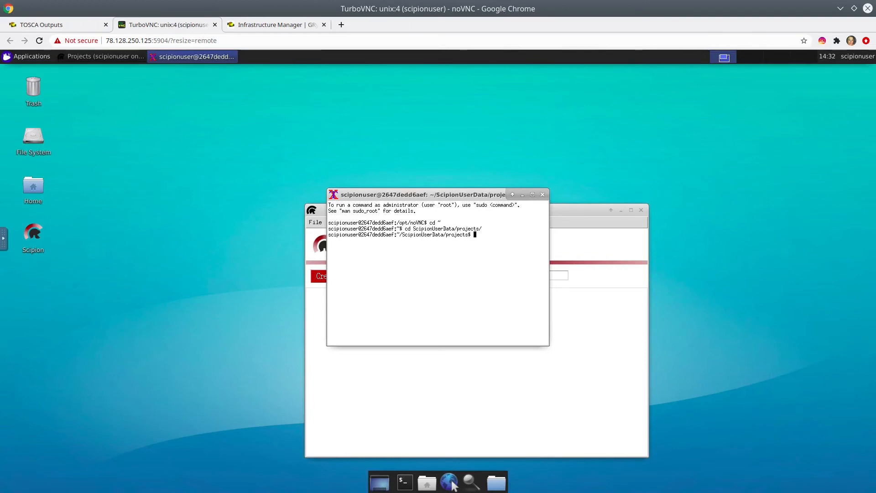
text(wget)
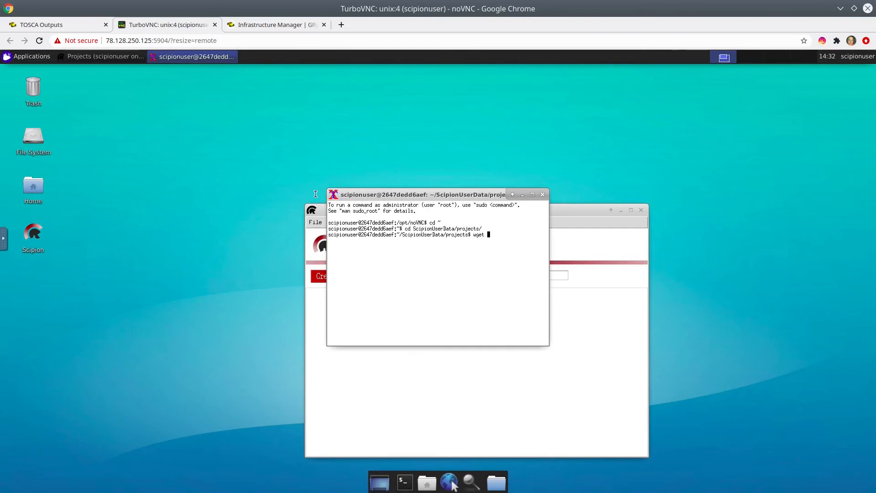
mouse_move(6, 254)
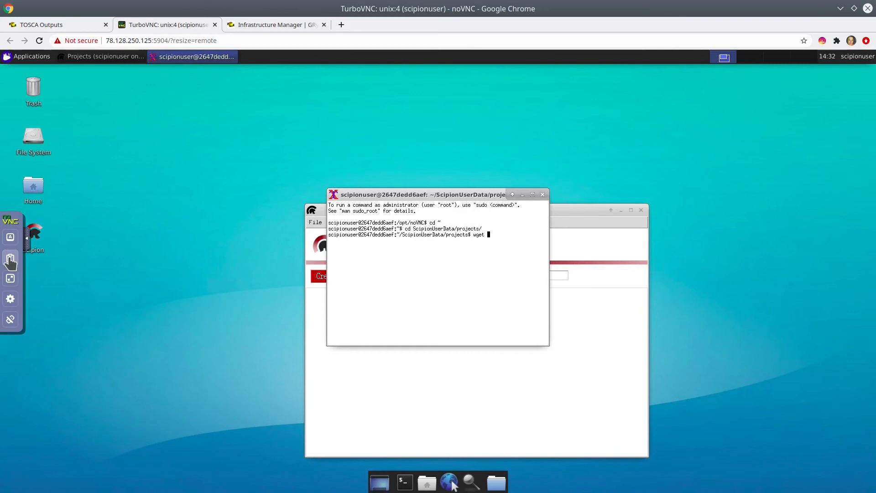
click(10, 257)
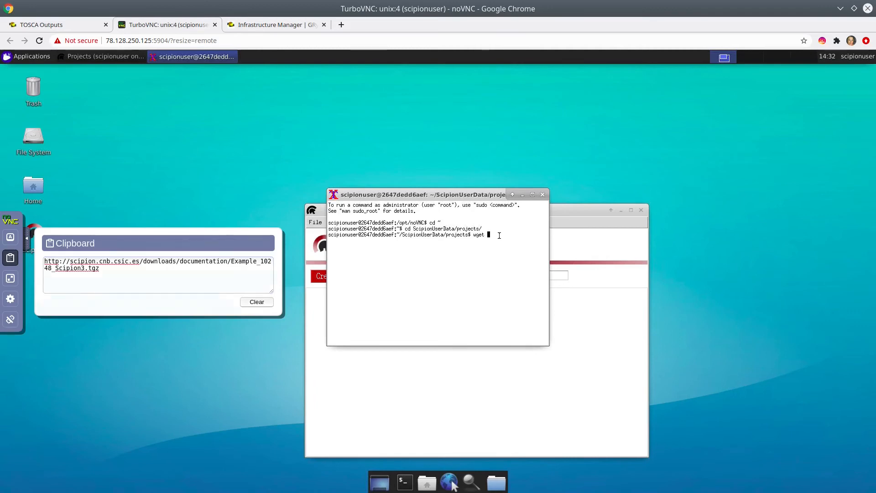
text(http://scipion.cnb.csic.es/downloads/documentation/Example_10248_Scipion3.tgz)
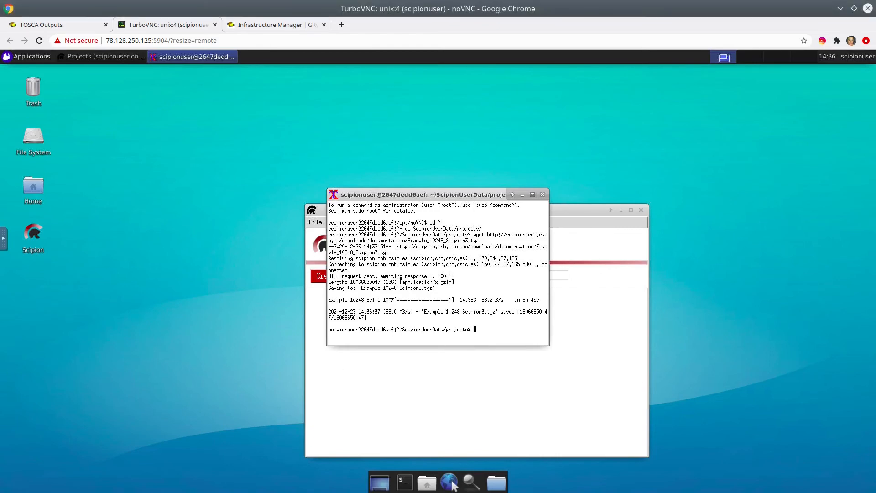
List the projects folder and extract Example_10248_Scipion3.tgz with tar xvfz.
text(ll)
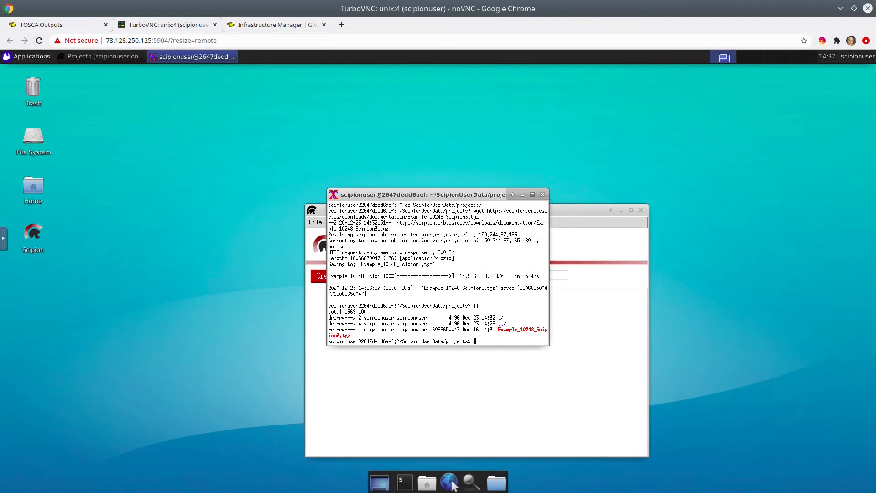
text(tar xvfz Example_10248_Scipion3.tgz)
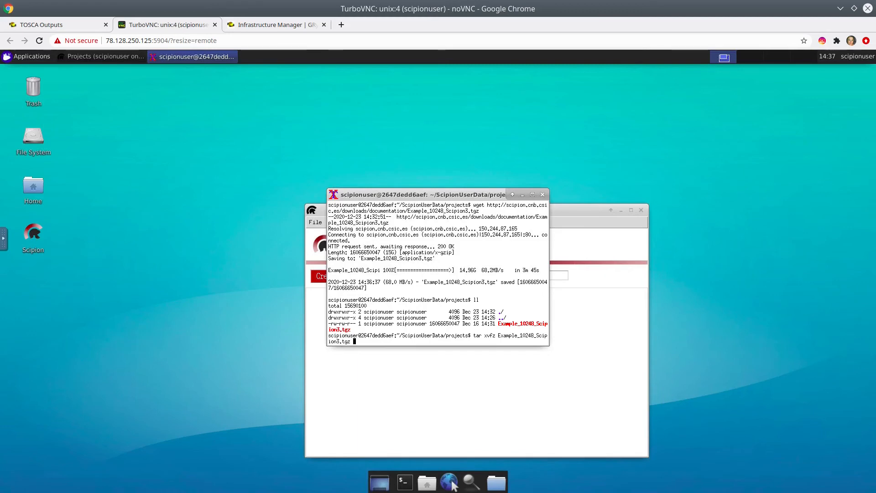
key(Return)
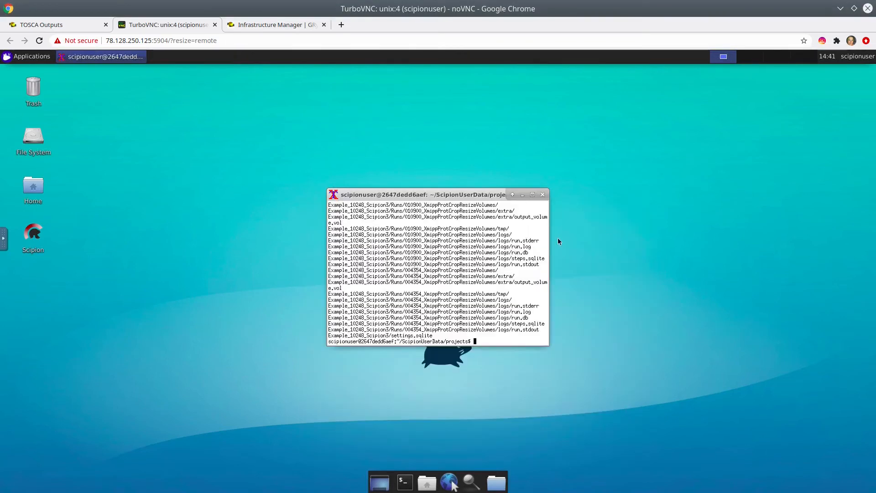
mouse_move(96, 239)
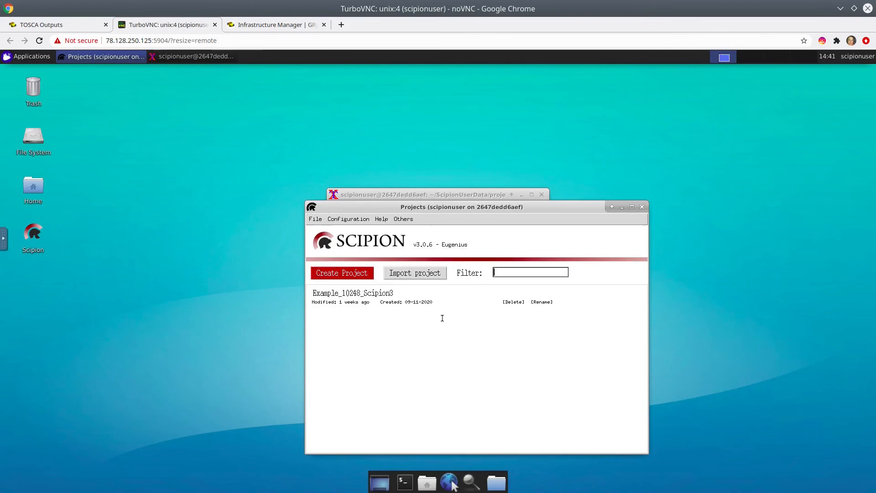
Open the Example_10248_Scipion3 project and select its gctf CTF estimation job to copy.
double_click(353, 293)
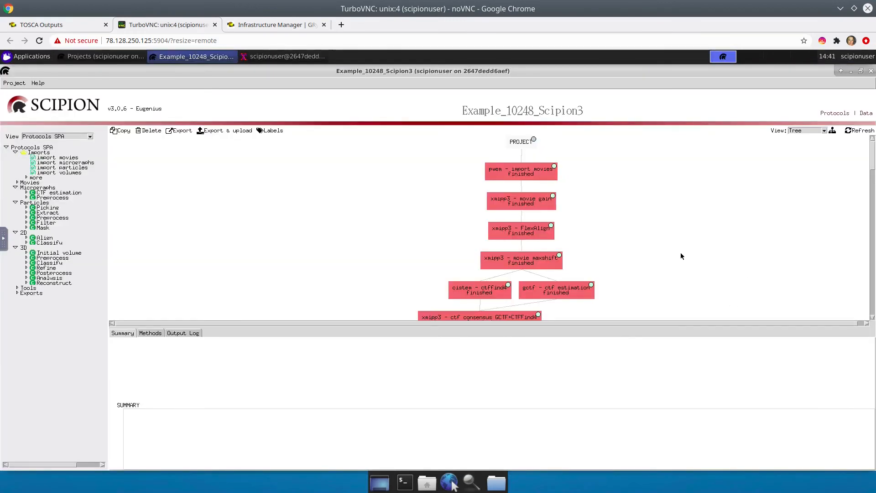
scroll(down, 3)
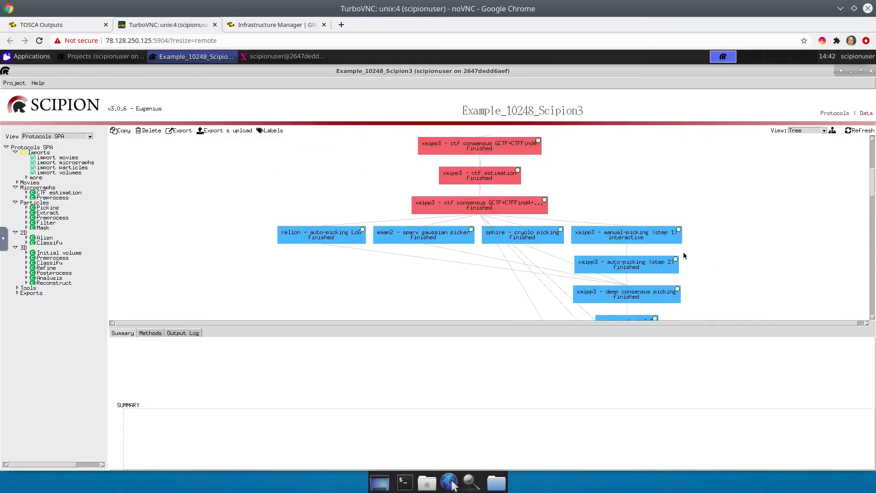
mouse_move(568, 203)
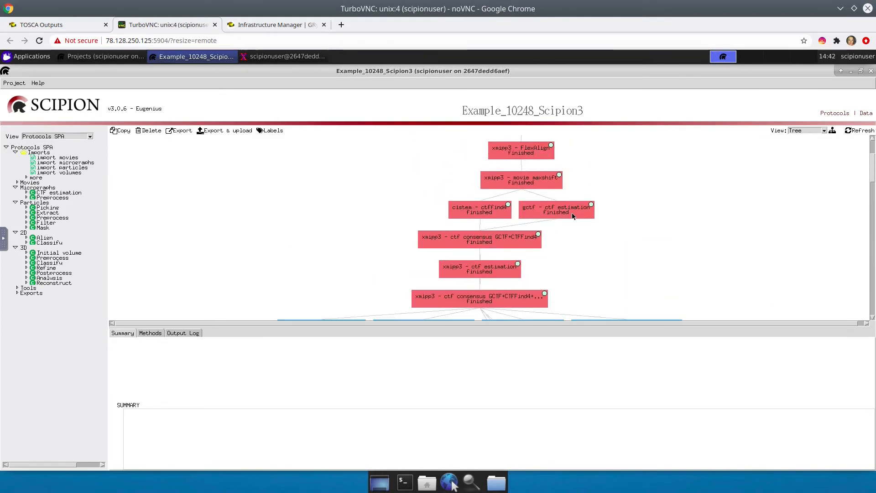
click(556, 209)
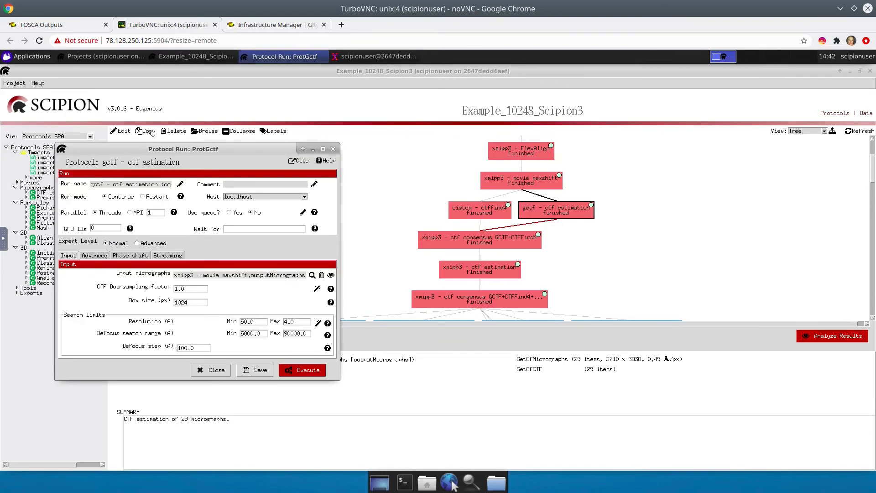
mouse_move(216, 257)
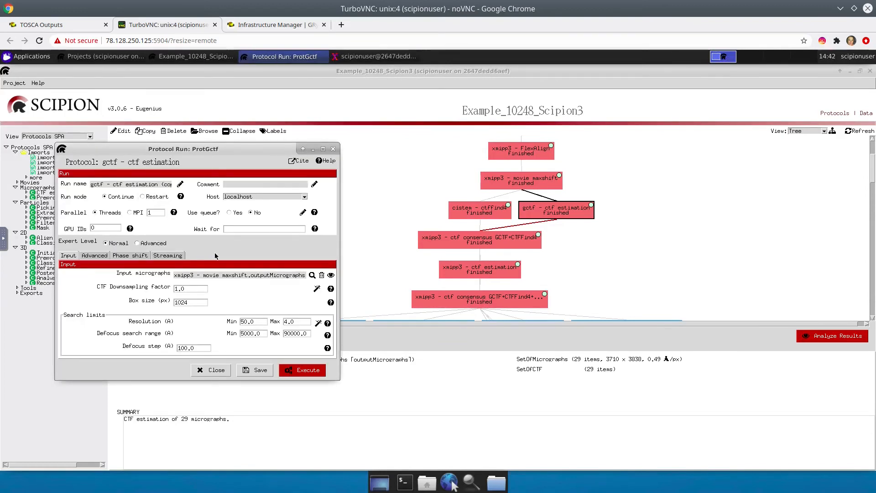
mouse_move(301, 382)
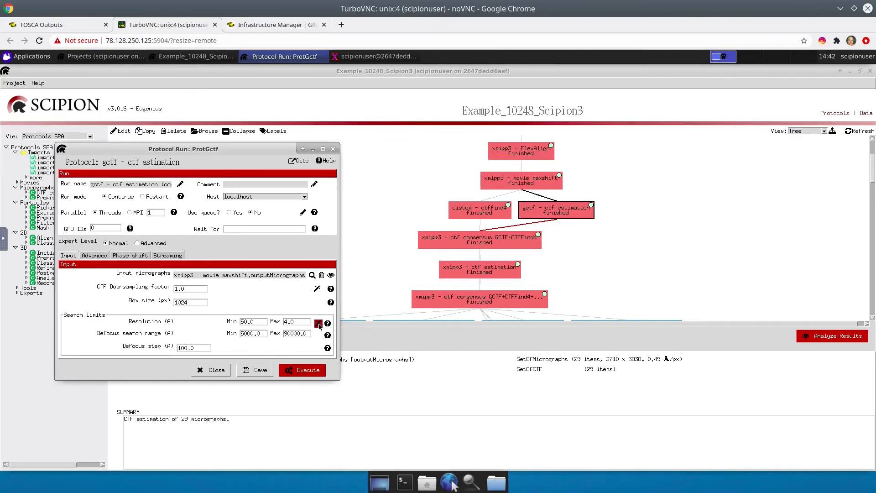
Set resolution limits 49.50 and 3.81 Å with the wizard and execute the copied gctf job.
click(318, 323)
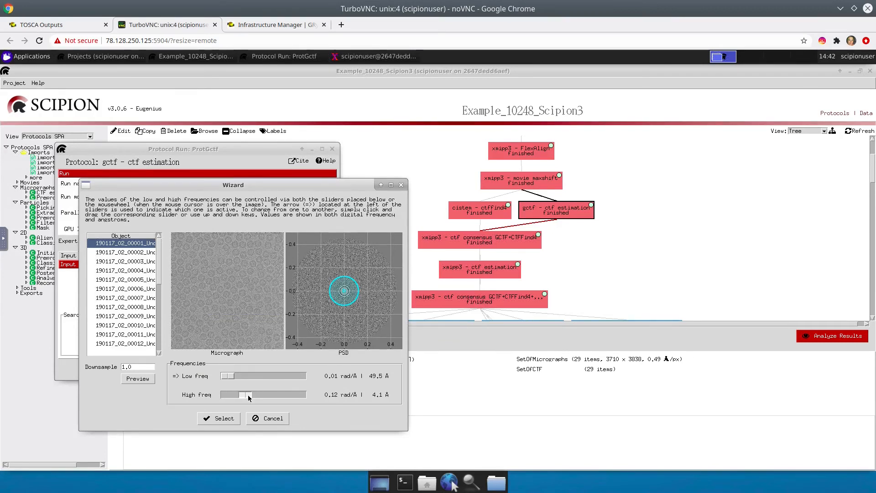
click(219, 419)
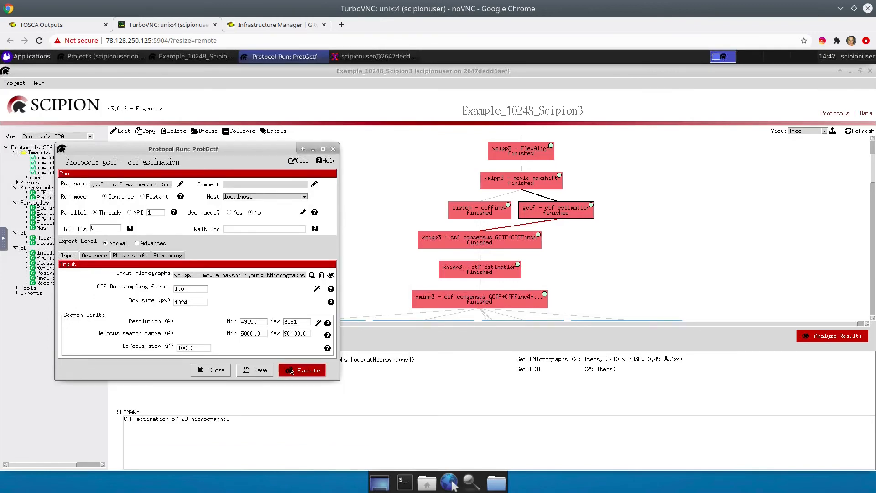
click(302, 370)
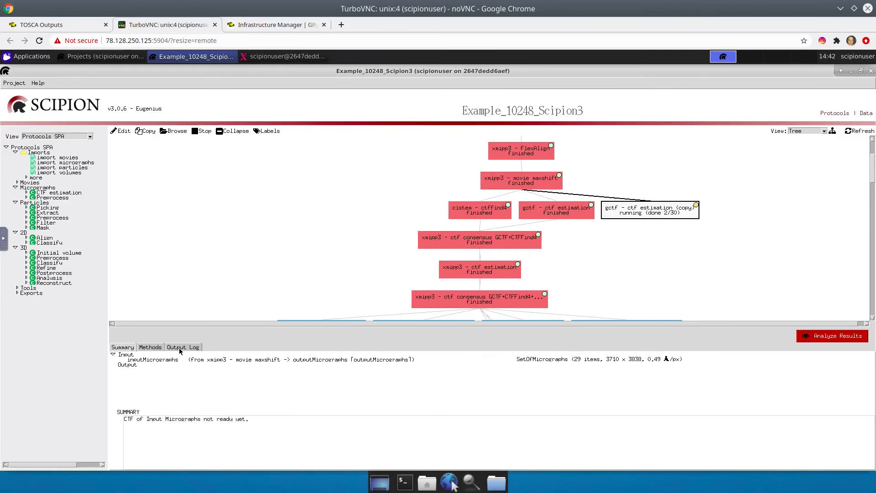
Watch the job's Output Log and Summary until done, then open its 29-micrograph CTF results.
click(183, 347)
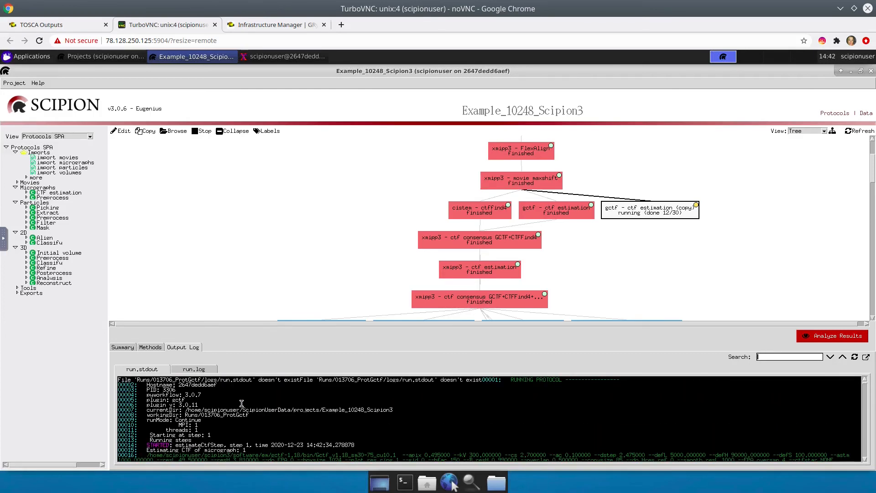
click(121, 347)
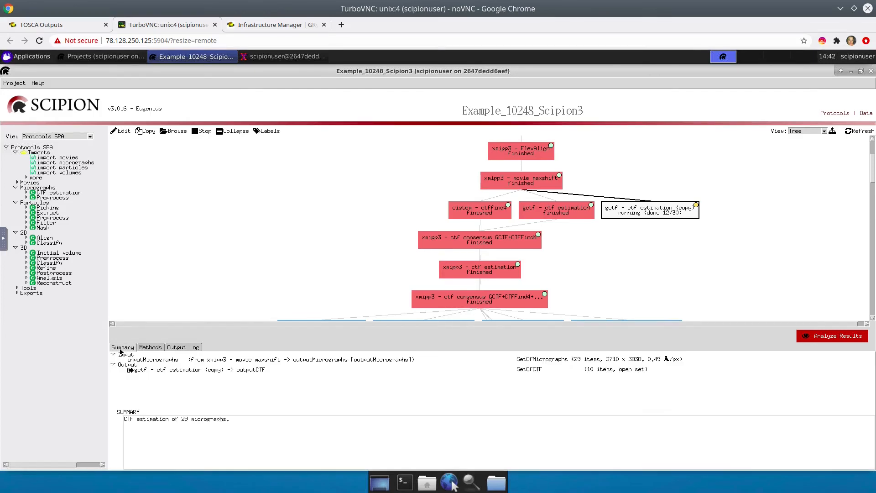
mouse_move(428, 396)
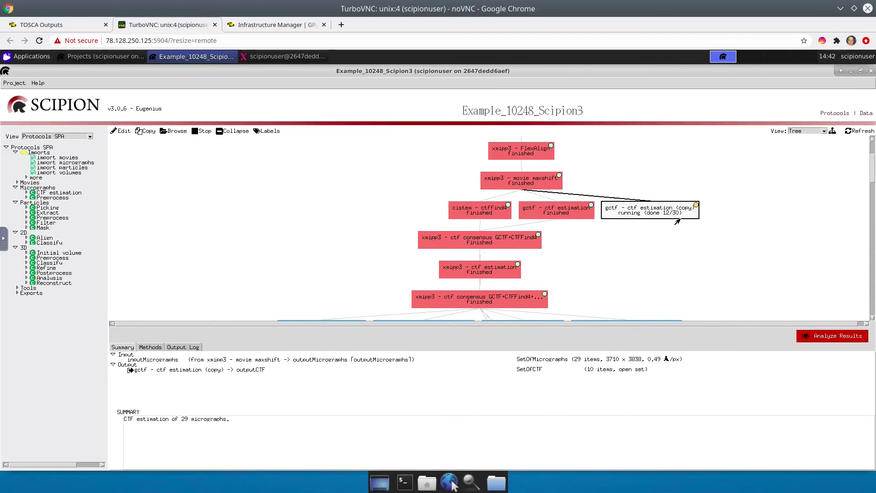
mouse_move(738, 183)
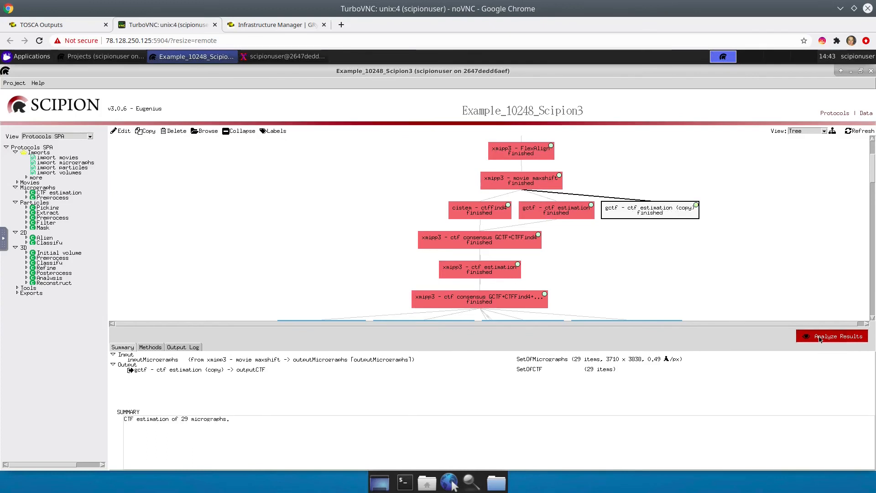
click(837, 336)
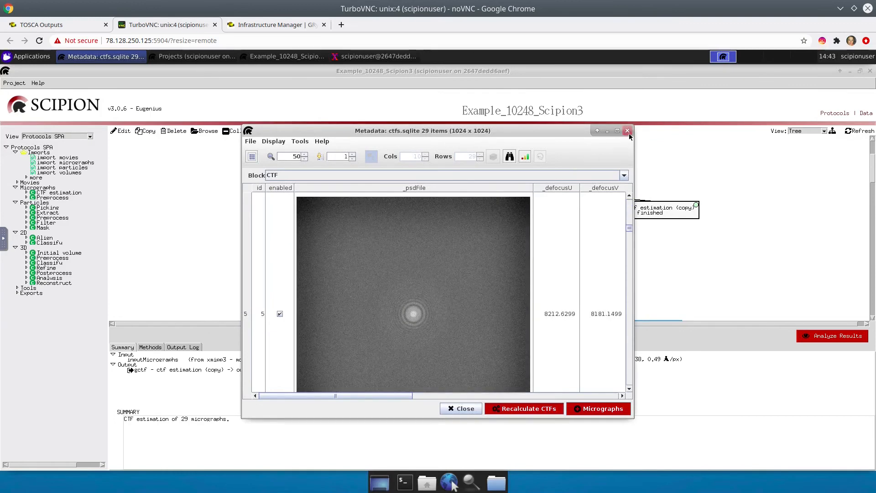
click(628, 131)
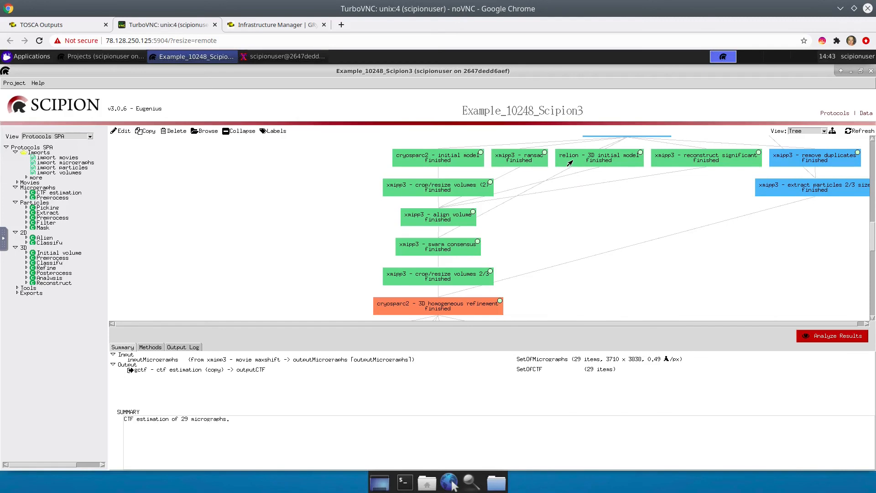
click(599, 157)
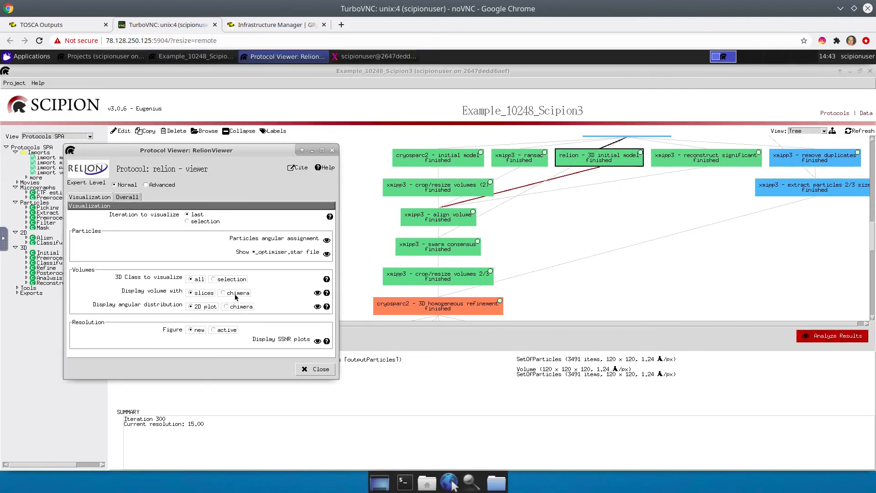
Display the relion initial model volume with chimera, then close the relion results viewer.
click(223, 292)
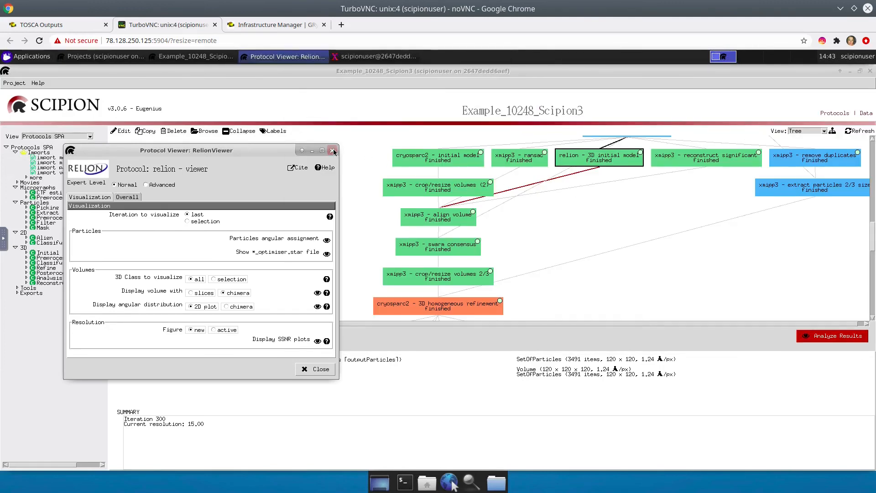
click(333, 151)
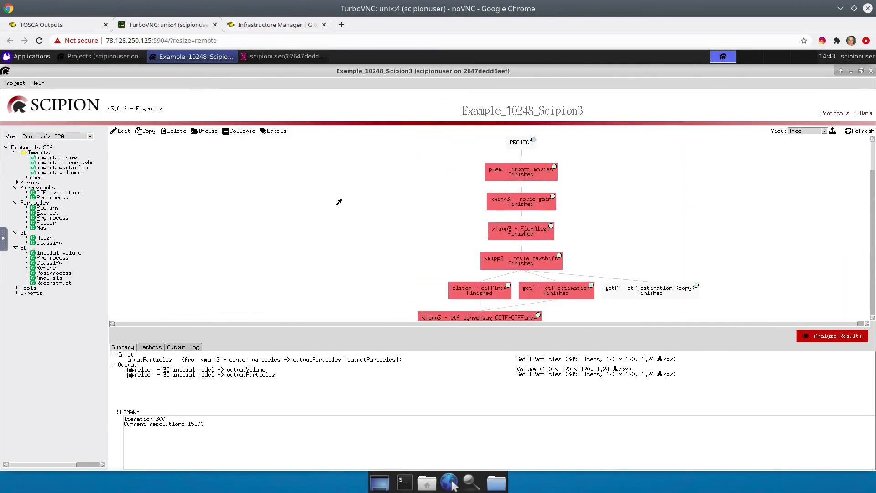
mouse_move(230, 278)
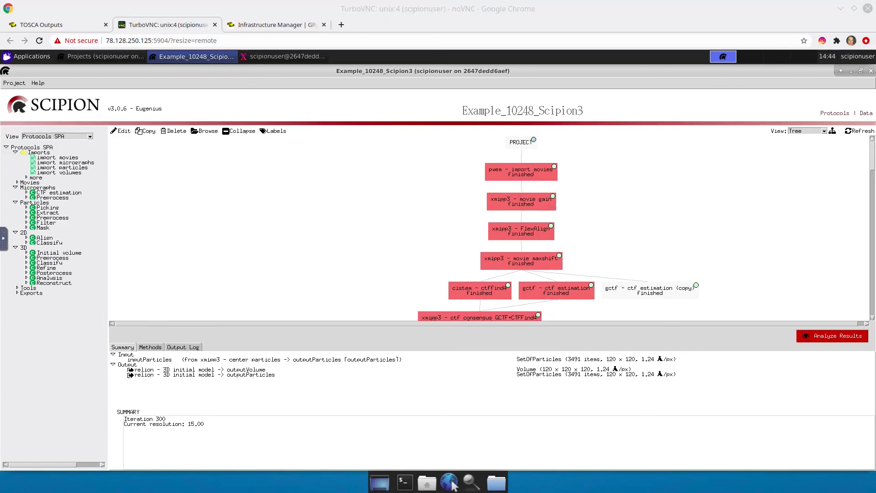
mouse_move(172, 208)
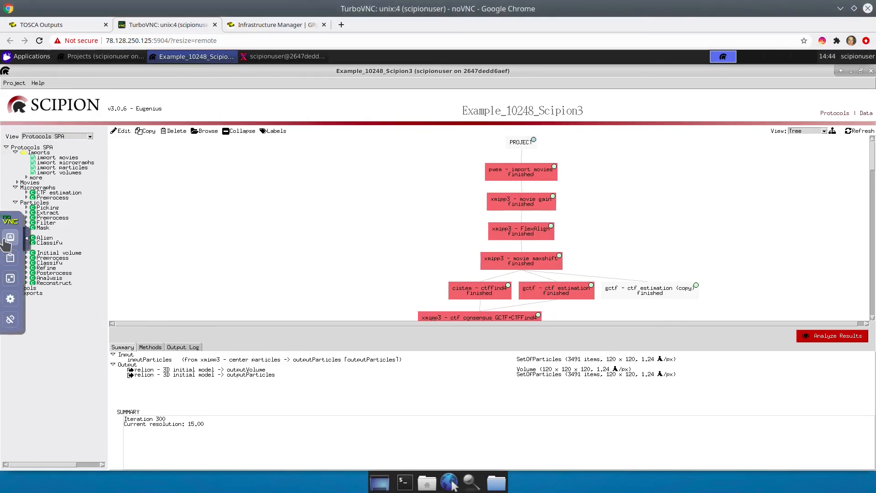
mouse_move(10, 319)
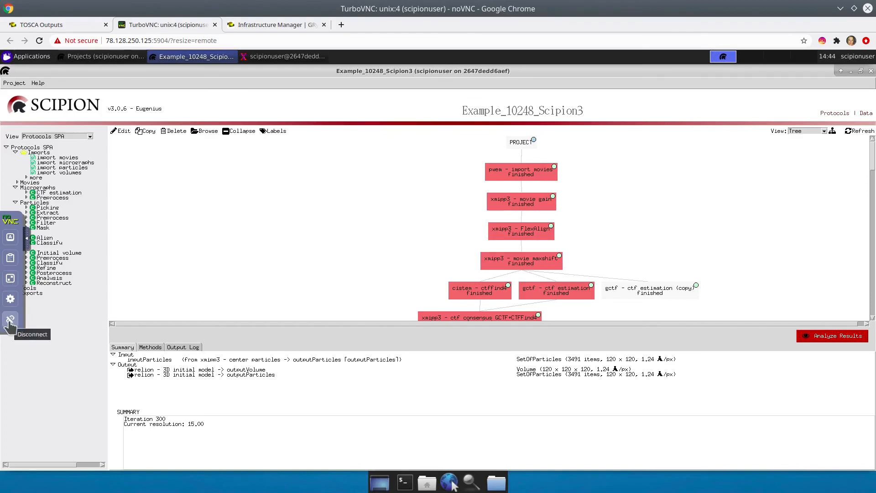
Disconnect the noVNC session to the remote Scipion desktop.
click(10, 319)
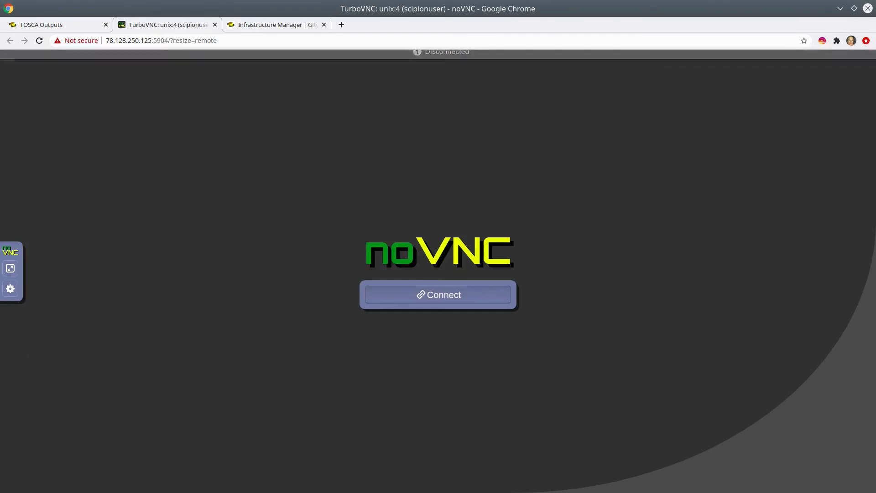